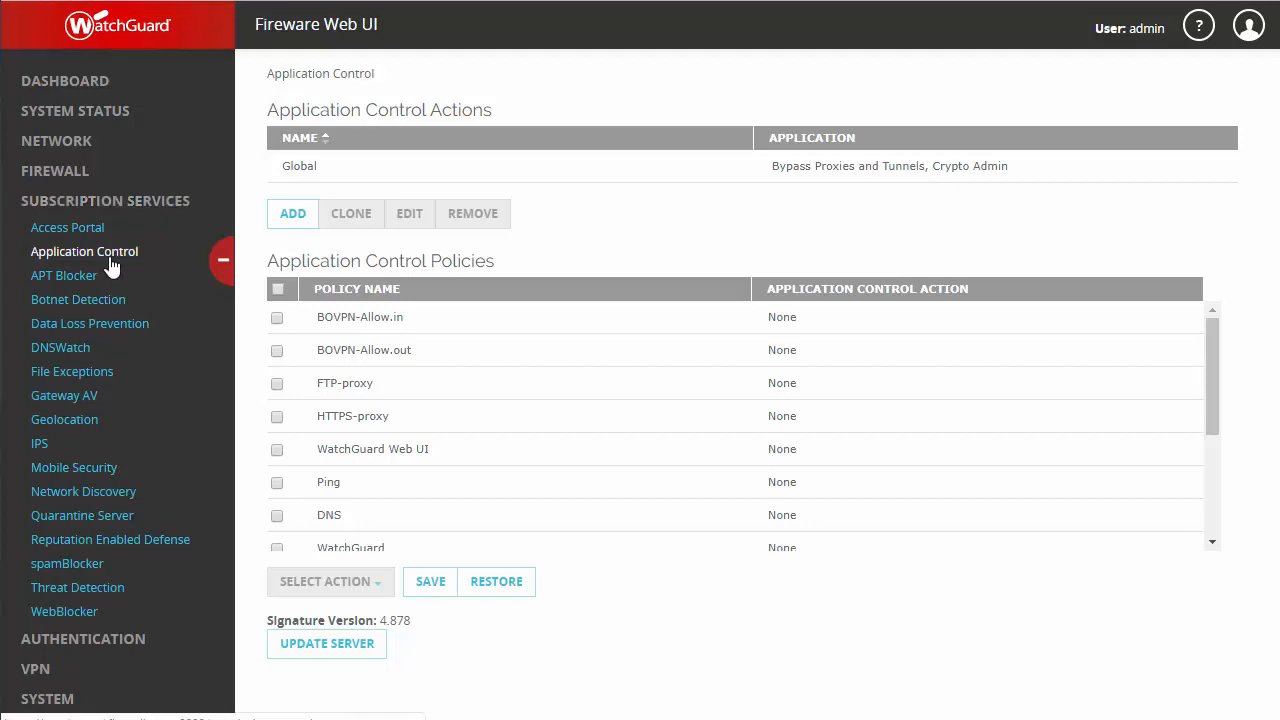
mouse_move(116, 268)
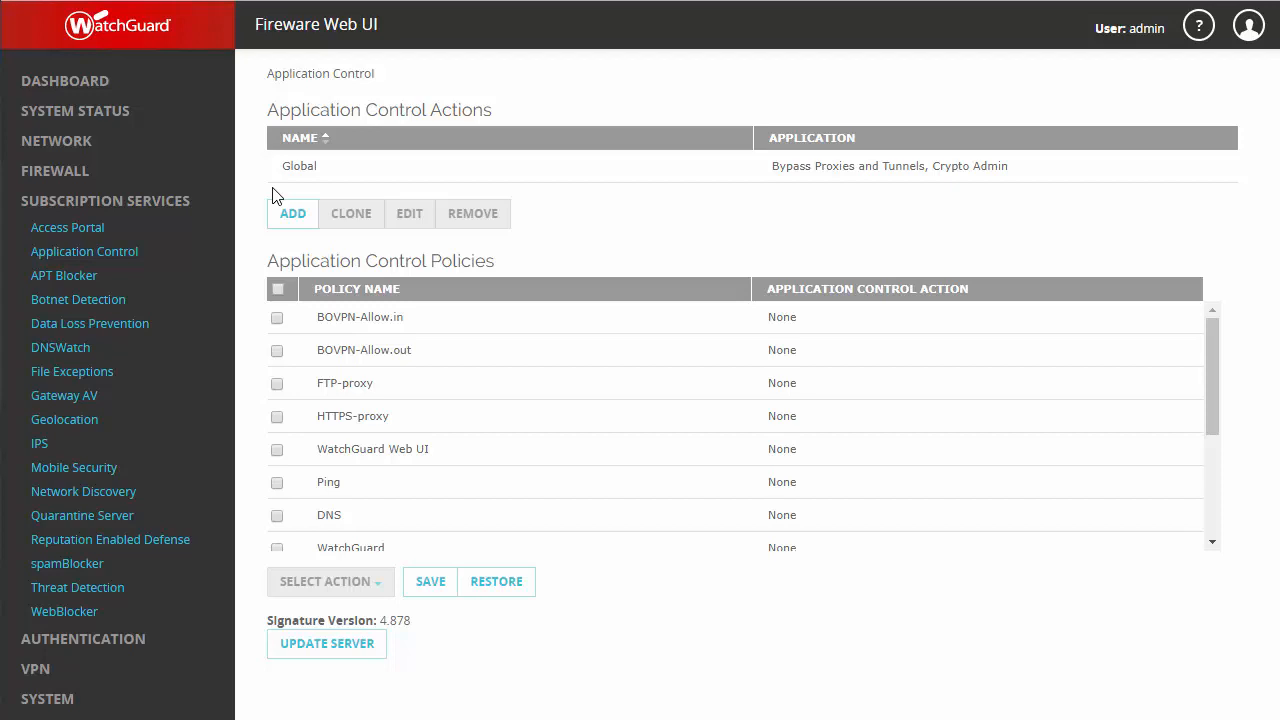
mouse_move(356, 190)
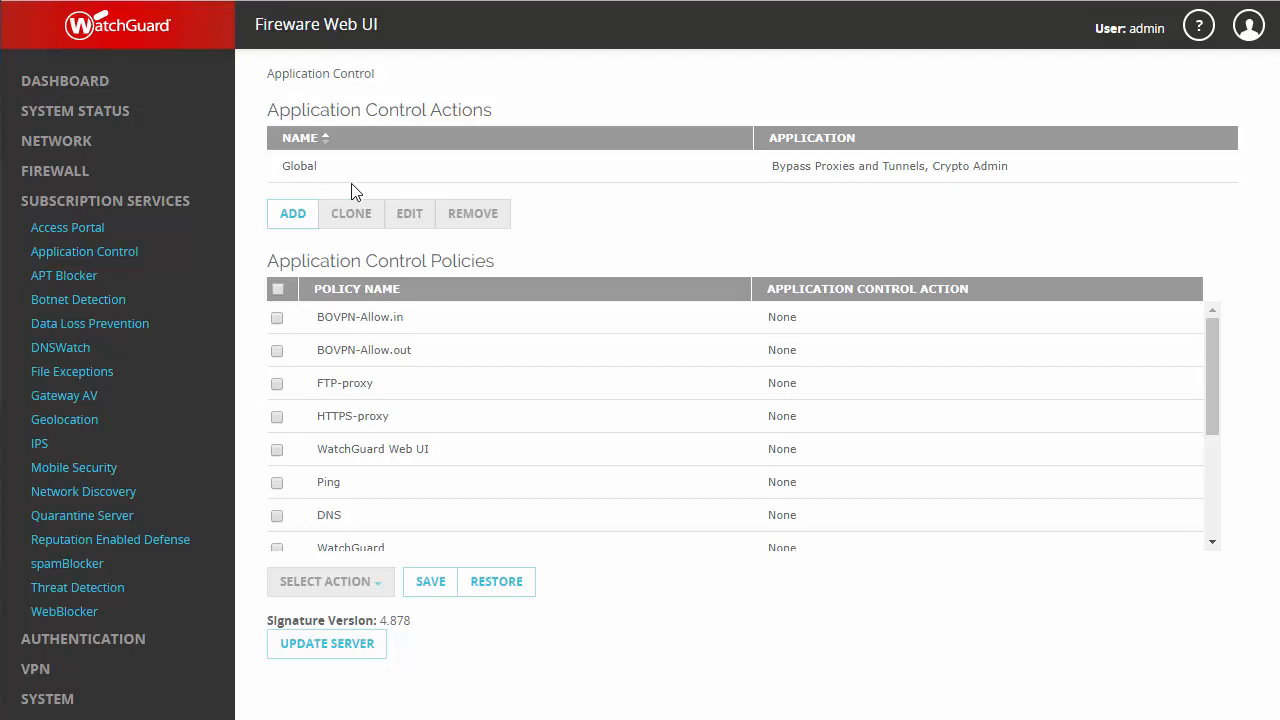
mouse_move(612, 370)
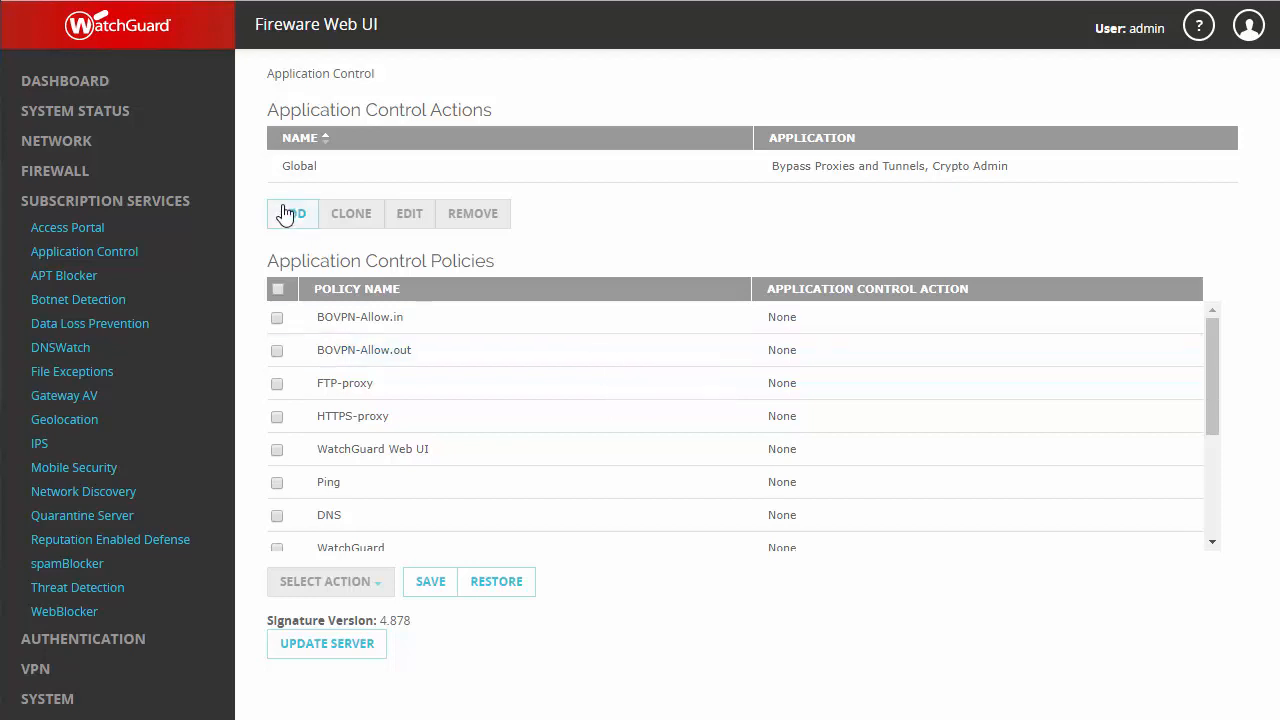
Step: Add a new Application Control action and name it 'Productivity'
left_click(292, 212)
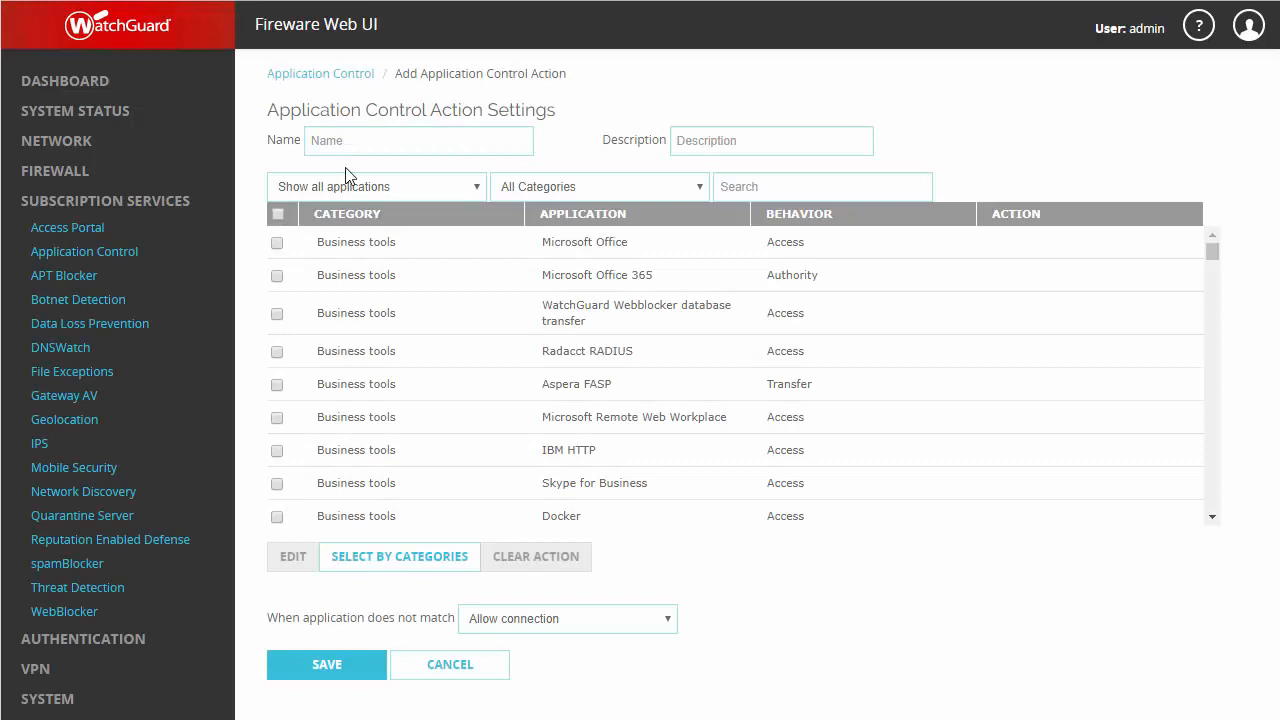
type("Productivity")
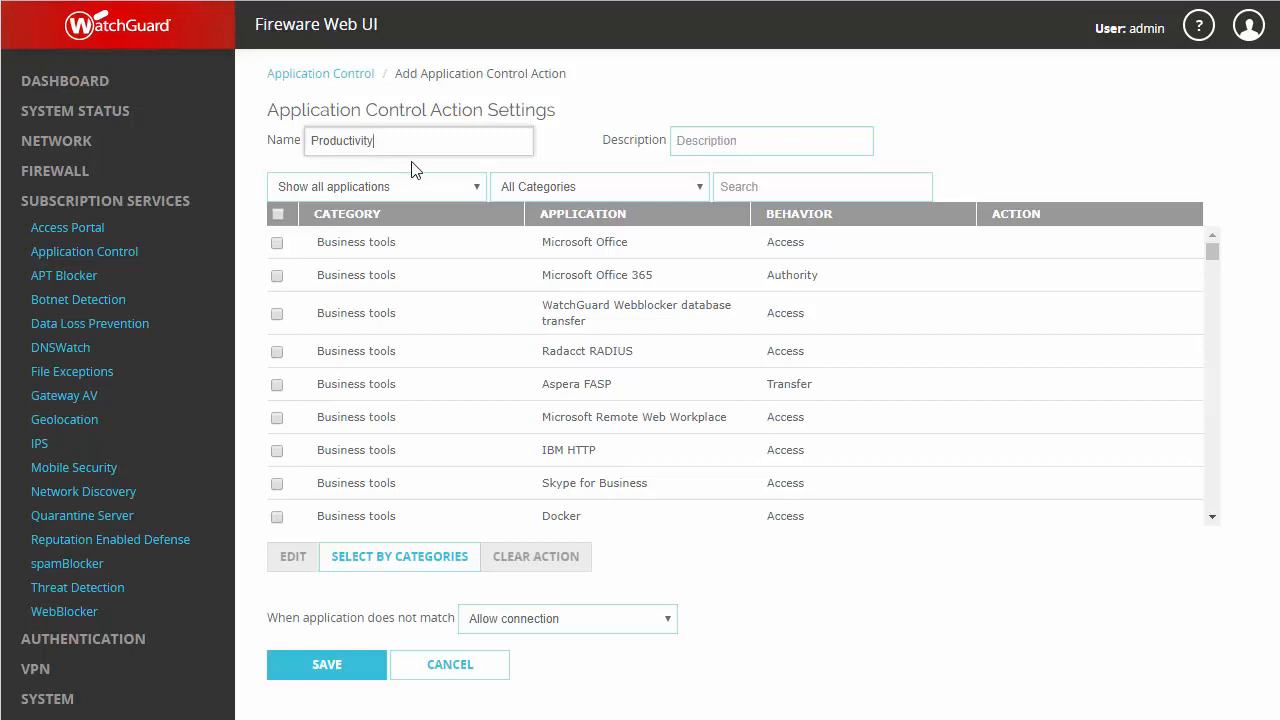
left_click(596, 186)
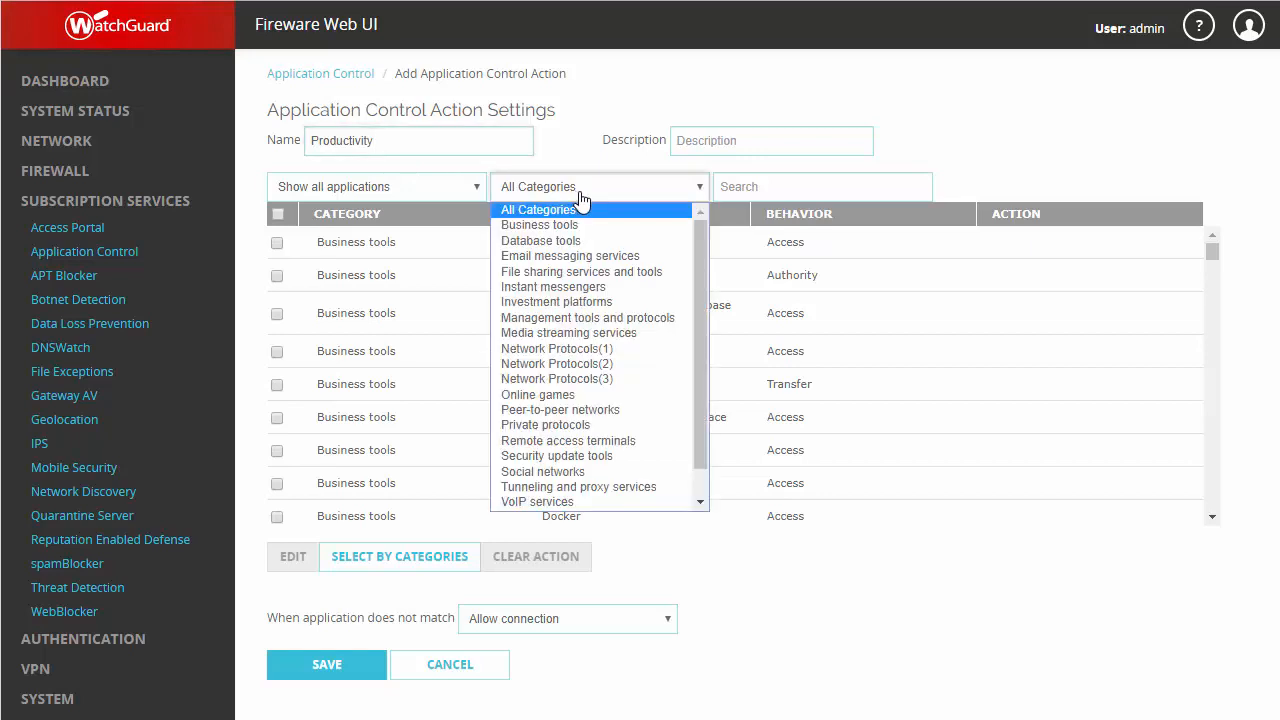
Step: Filter to Social networks, sort by Application name, and check every Facebook application from Facebook through Facebook Video
left_click(542, 472)
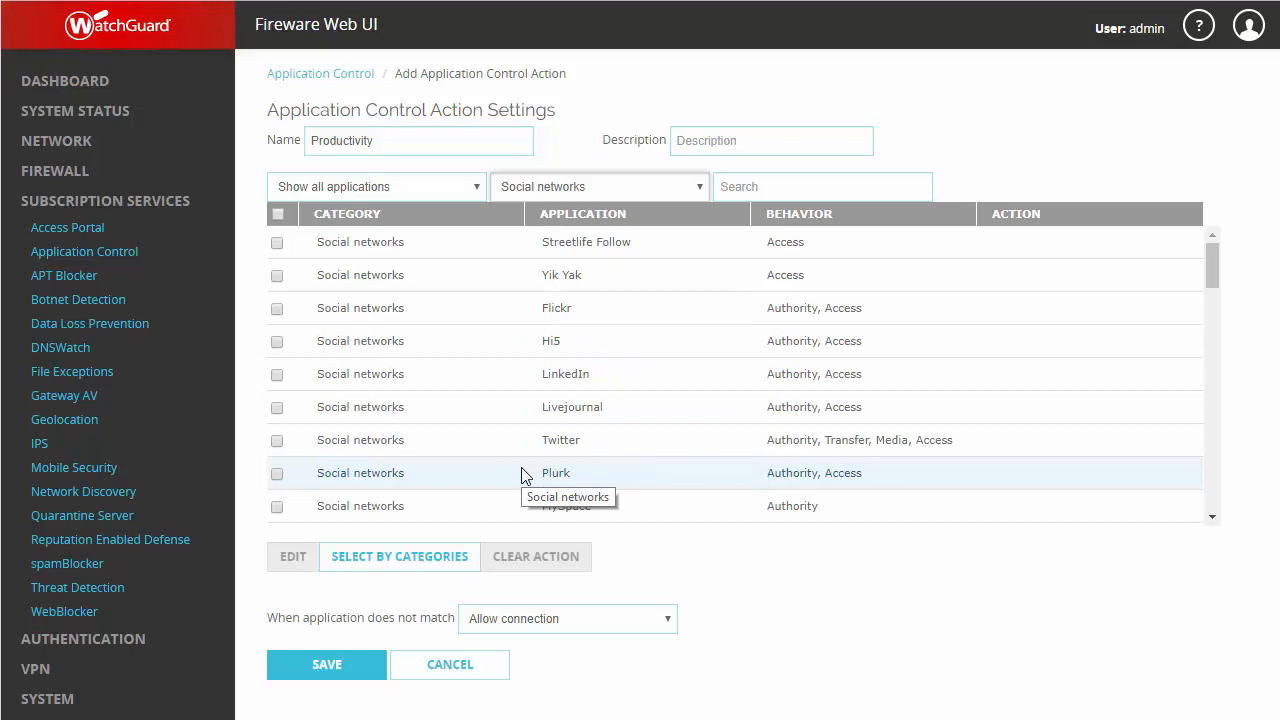
mouse_move(640, 274)
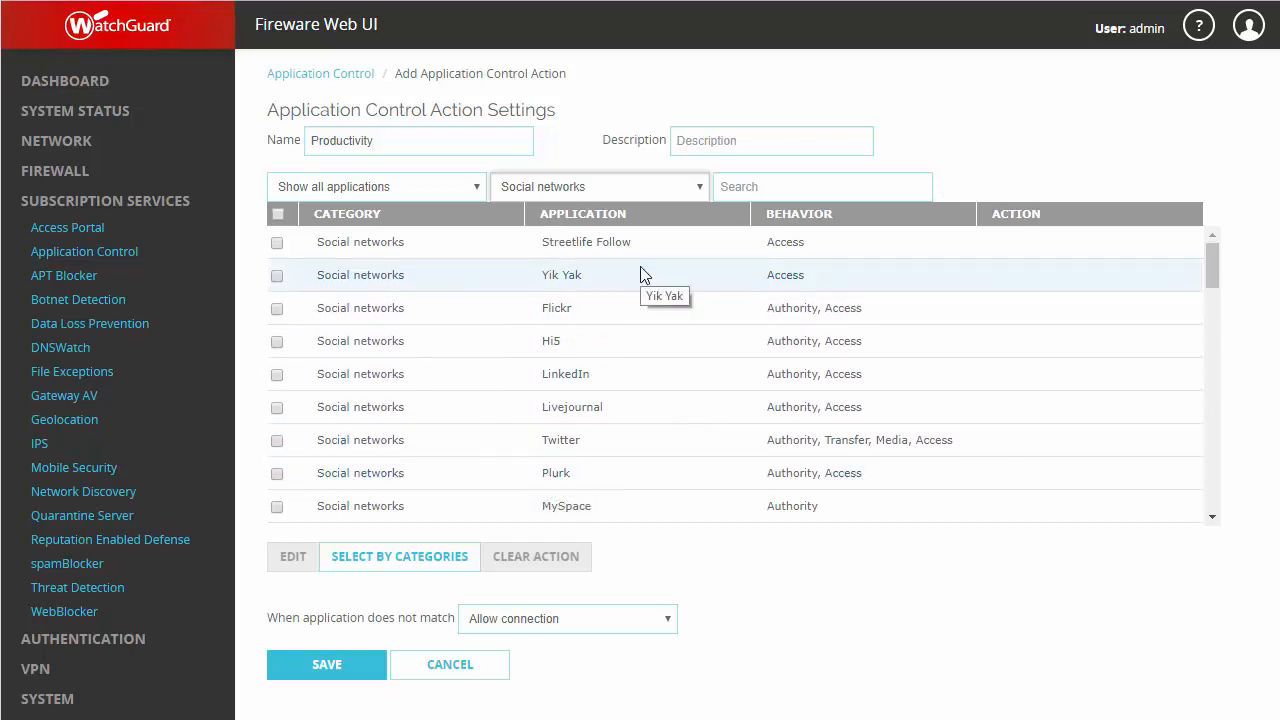
left_click(584, 212)
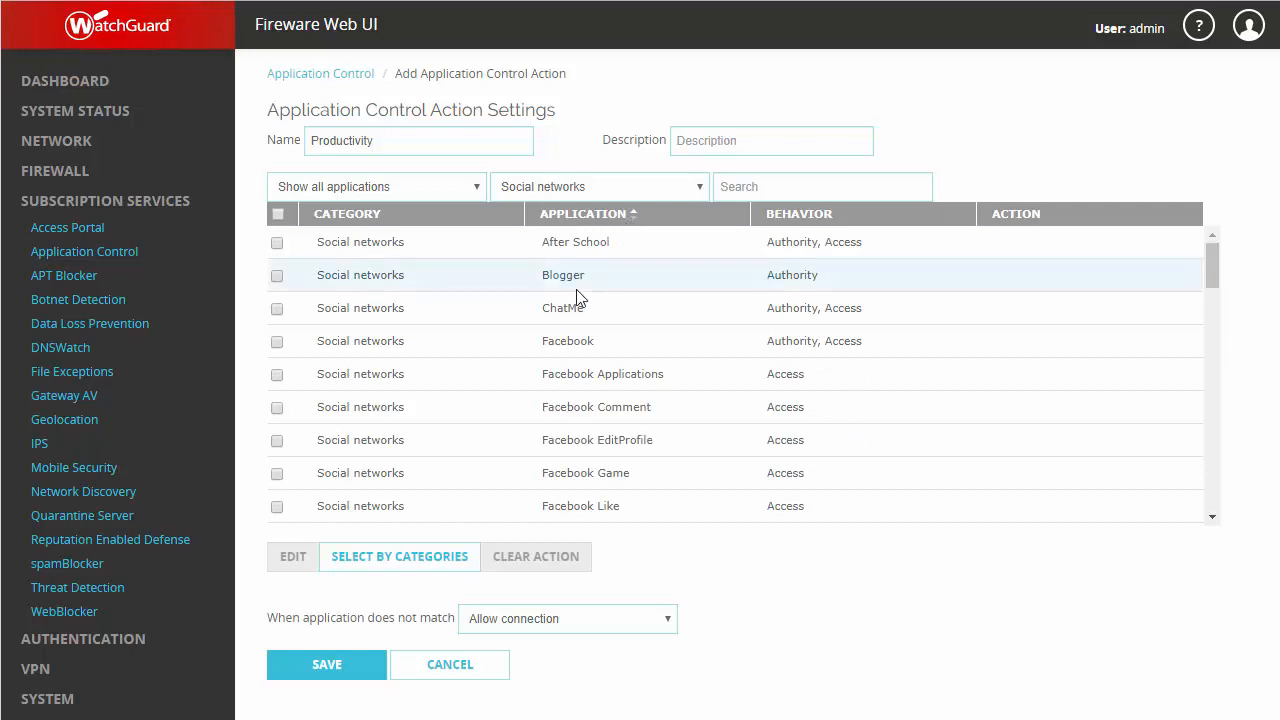
mouse_move(510, 390)
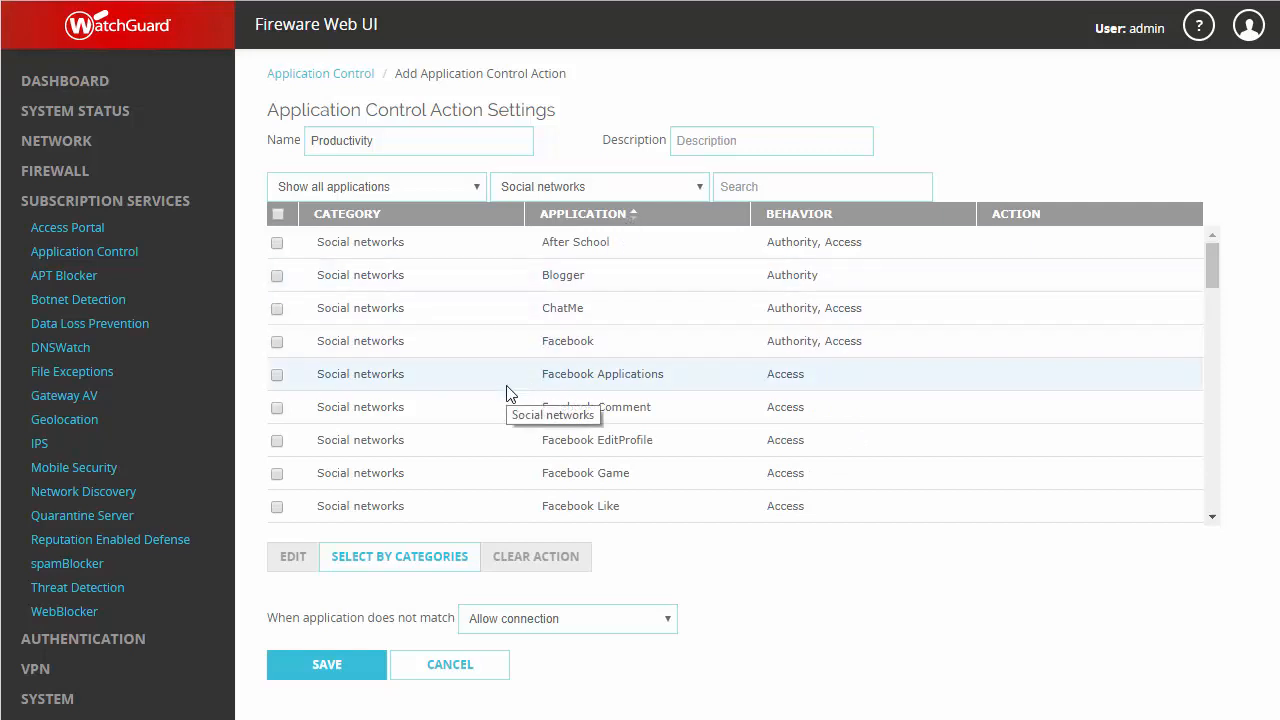
scroll("down", 3)
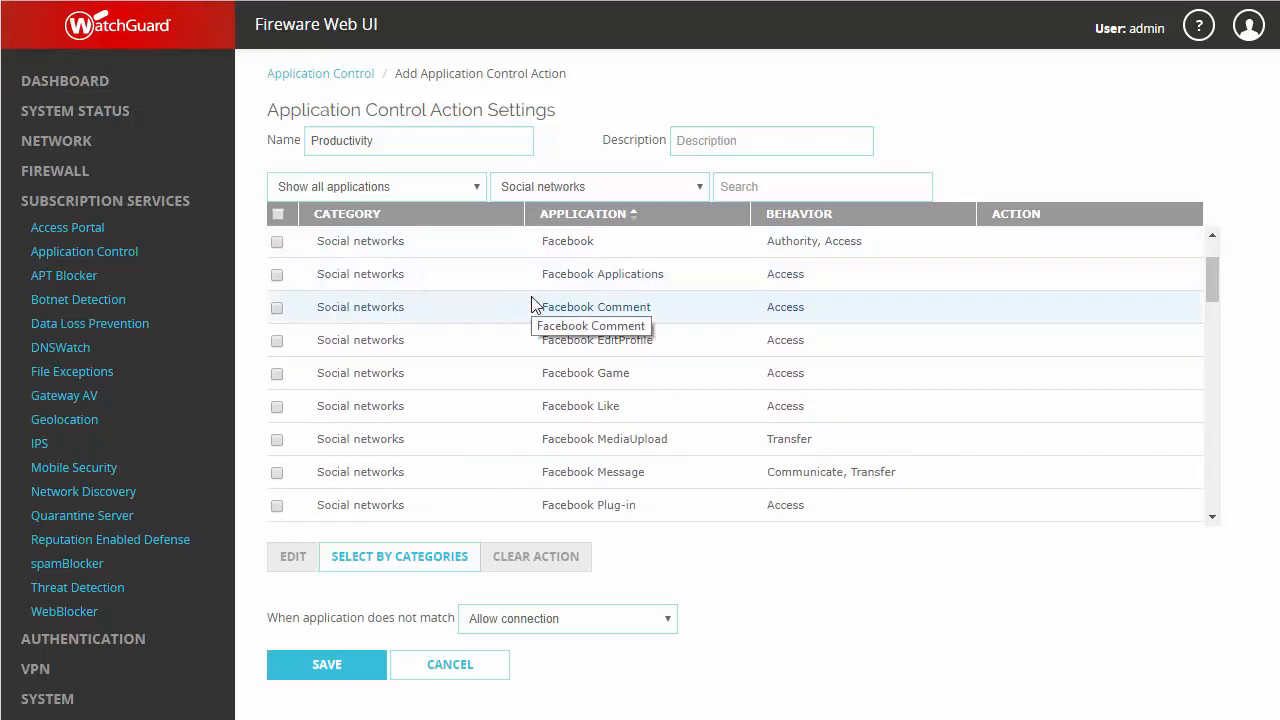
left_click(276, 240)
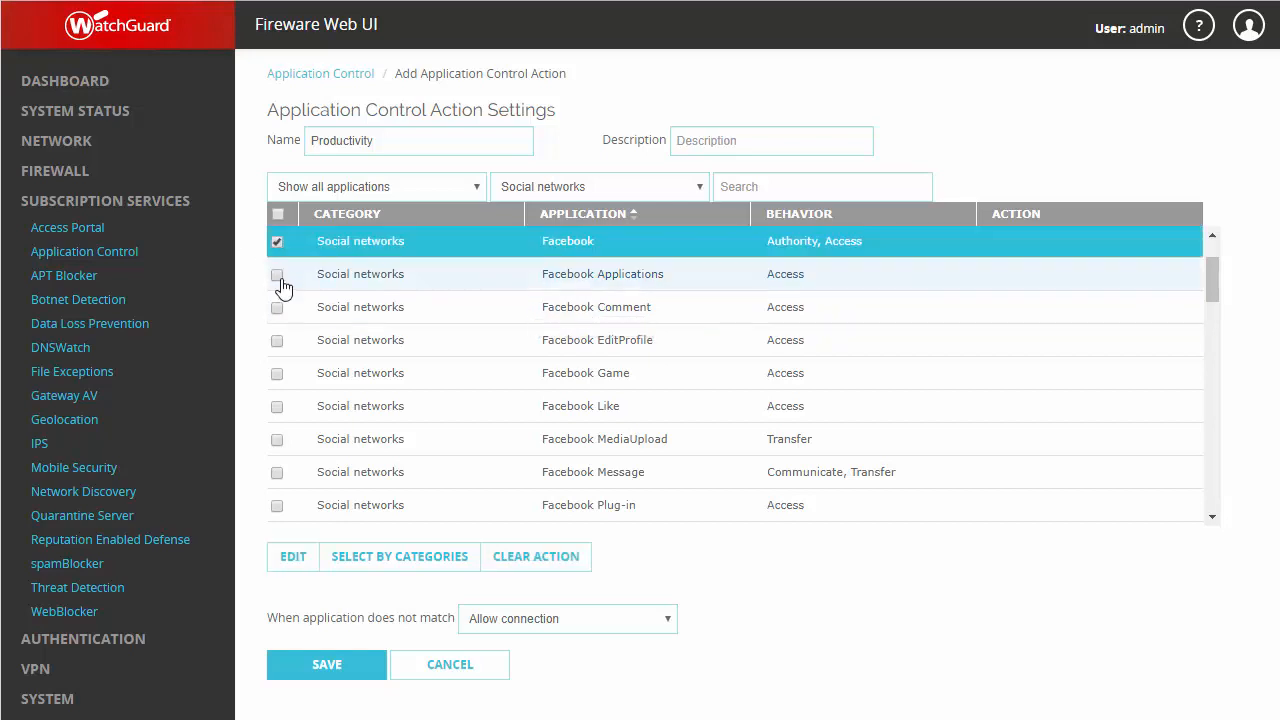
left_click(276, 374)
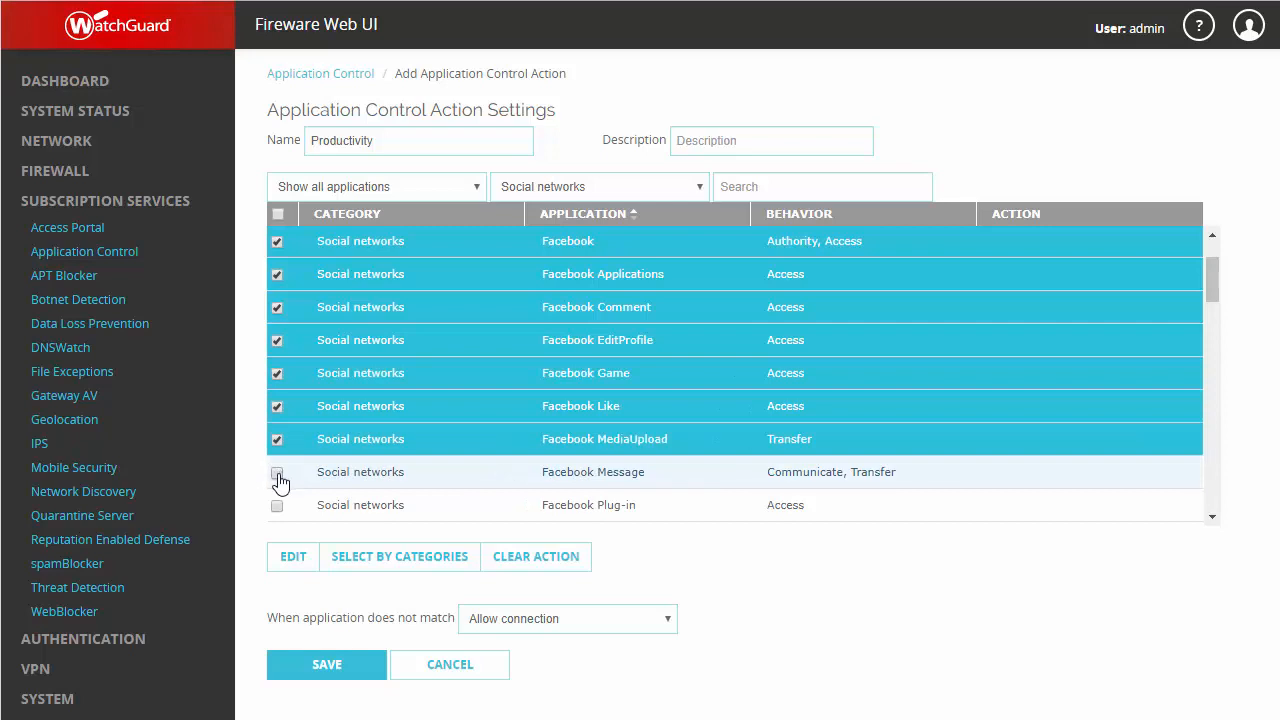
scroll("down", 3)
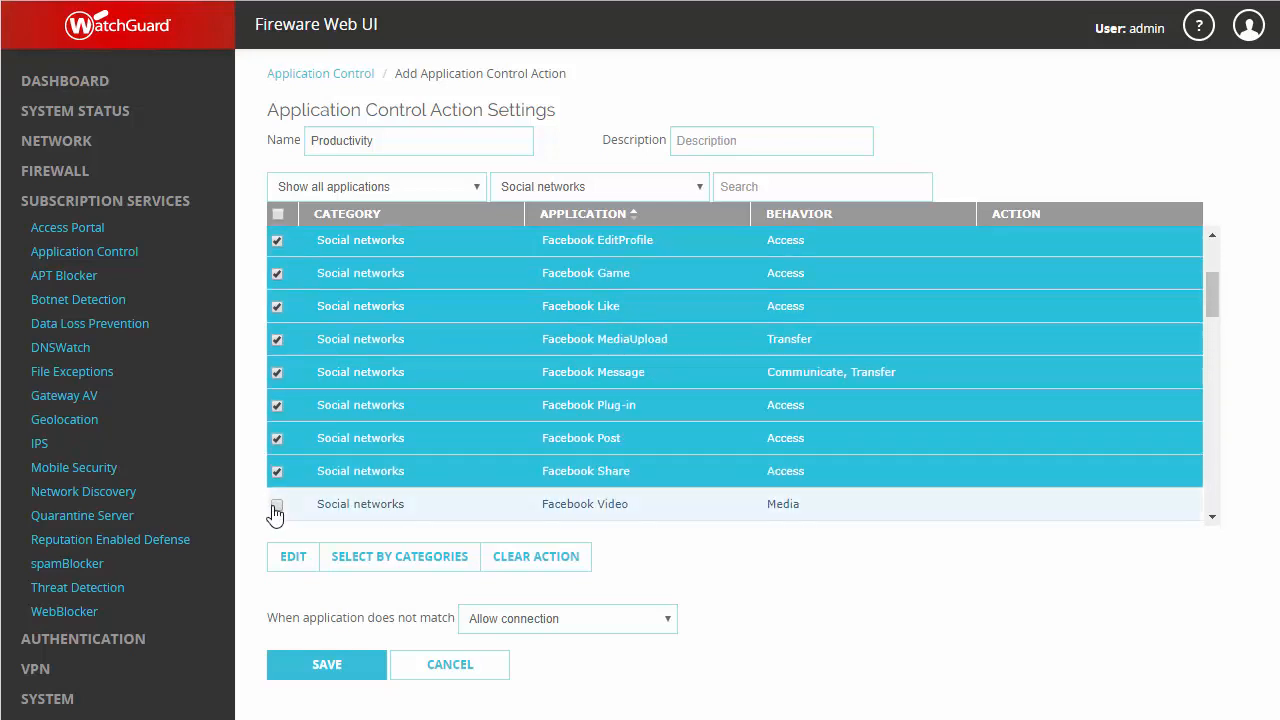
scroll("down", 3)
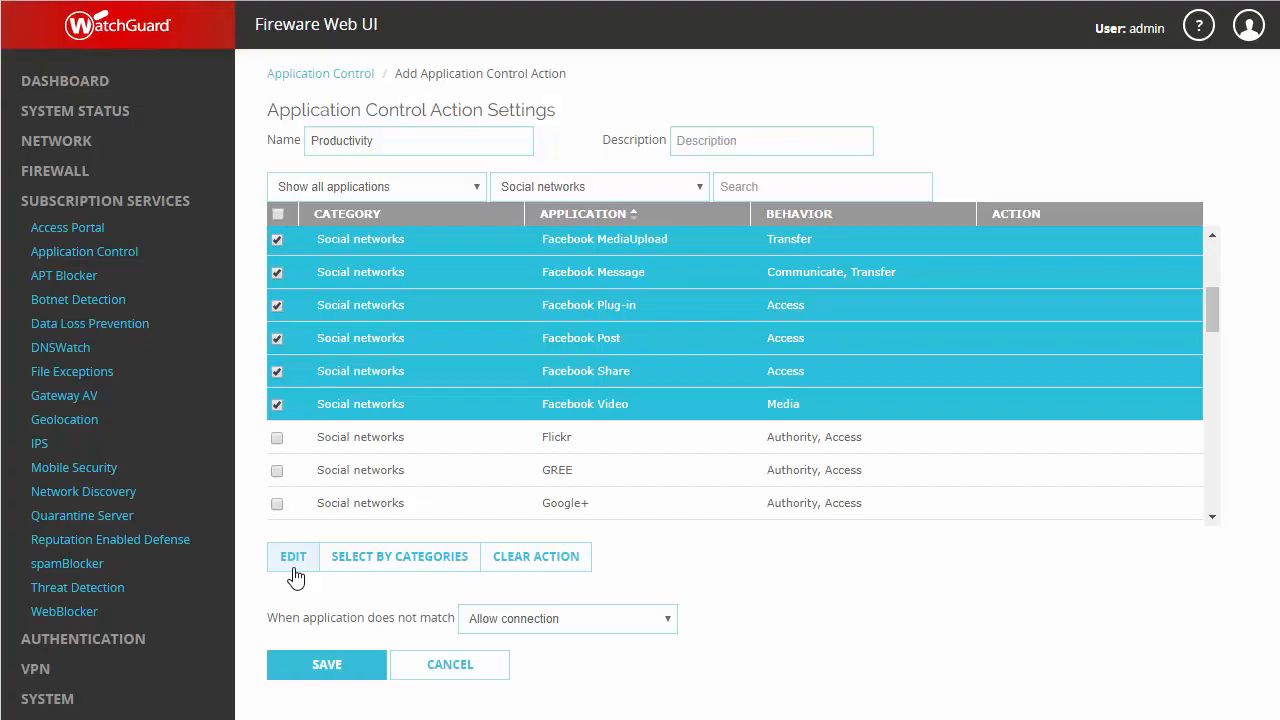
Step: Set the selected Facebook applications to Drop via Actions by Applications
left_click(292, 556)
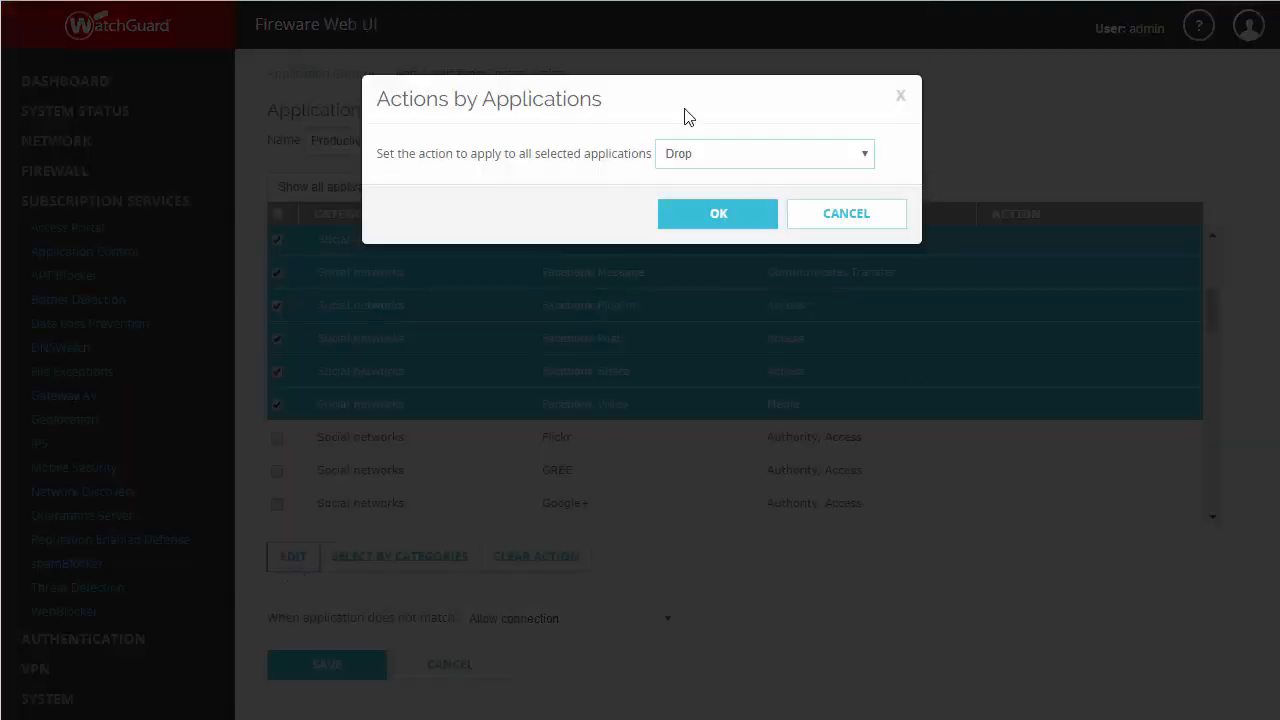
mouse_move(662, 192)
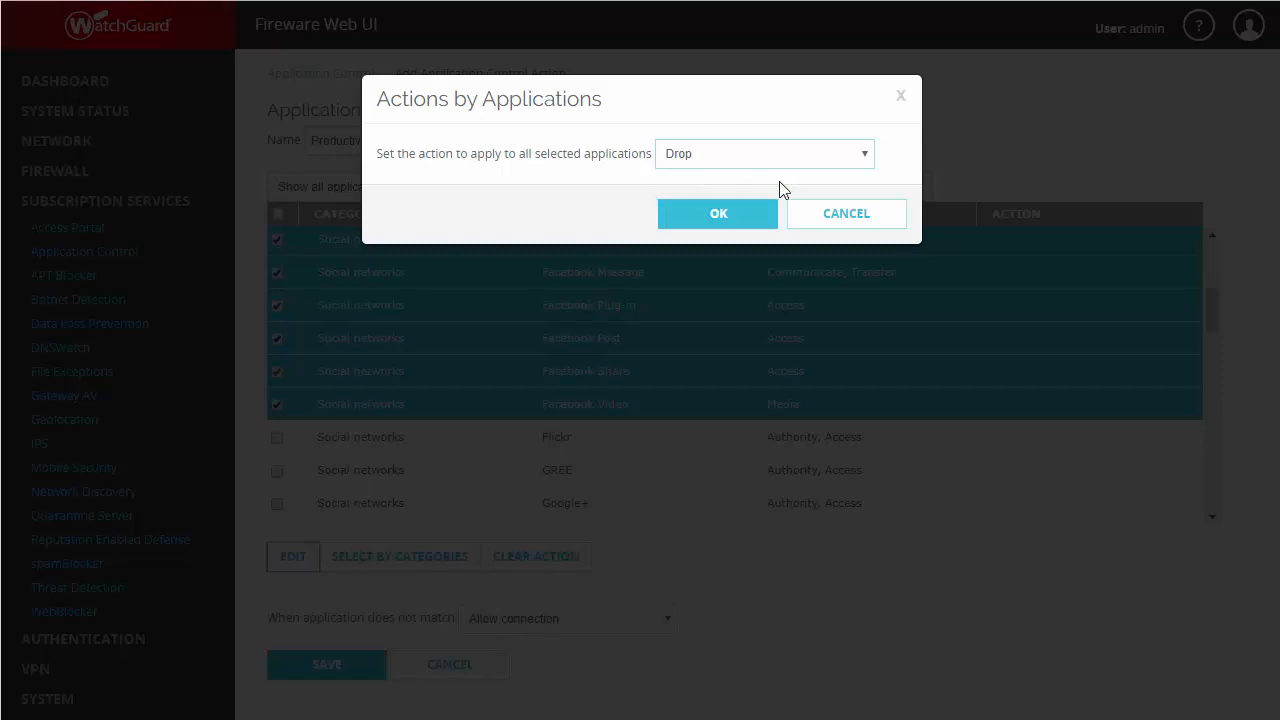
left_click(716, 212)
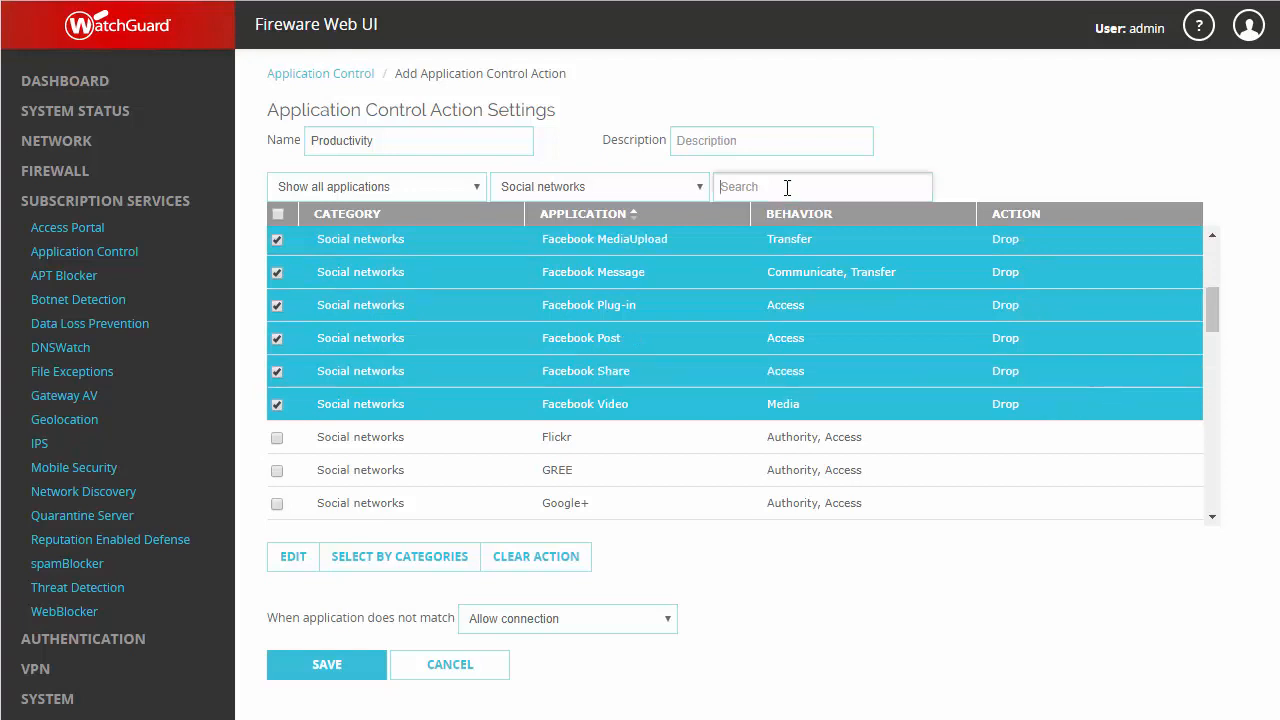
Step: Search 'Twitter', select all eight Twitter applications and set them to Drop
type("Twitter")
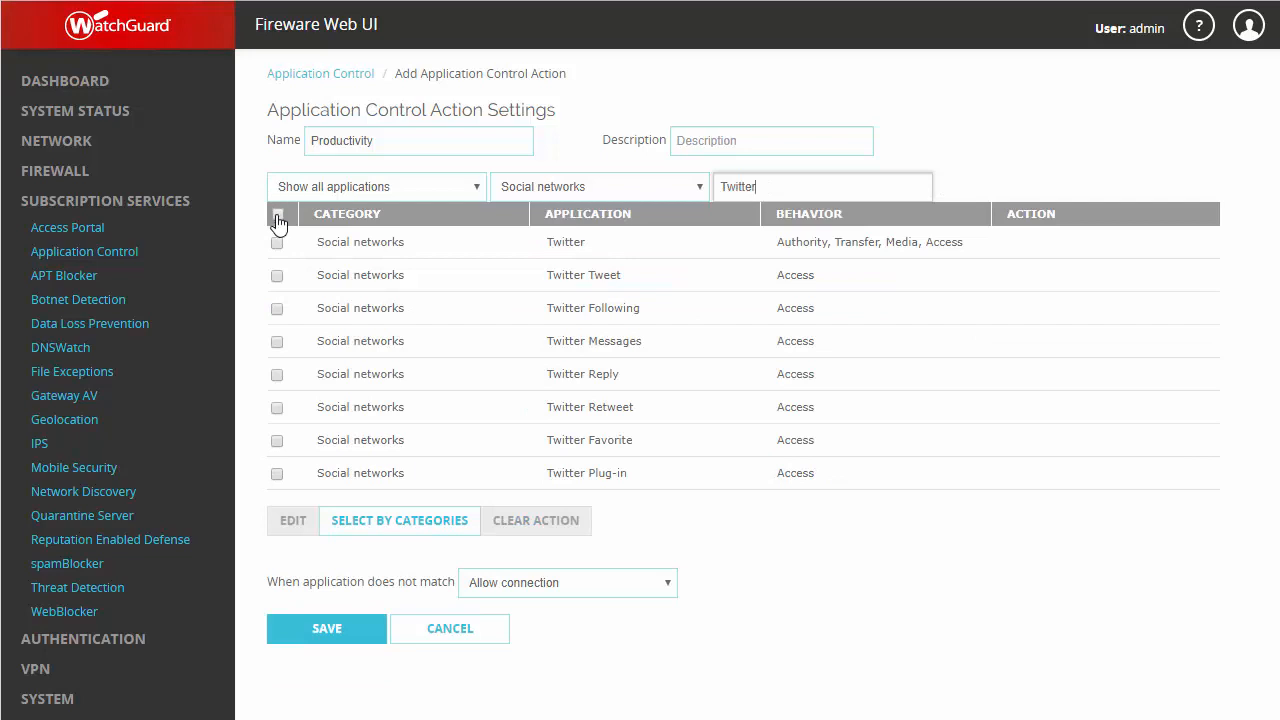
left_click(278, 216)
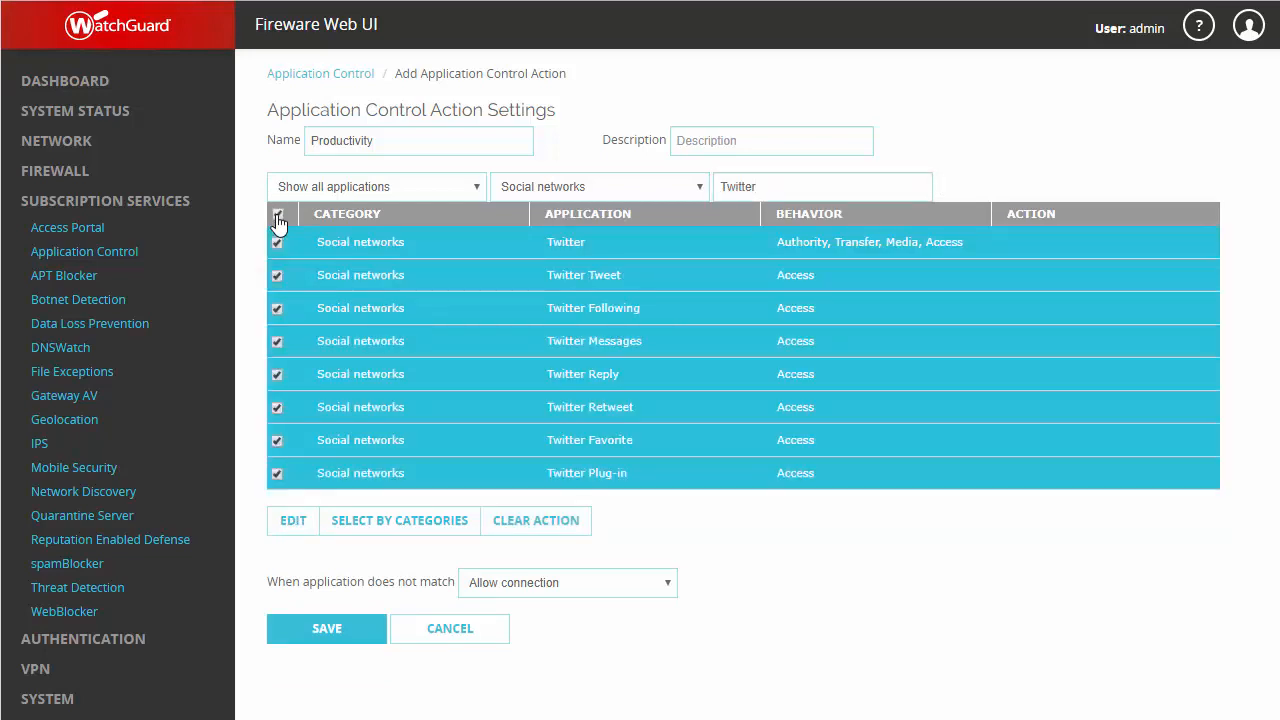
left_click(292, 520)
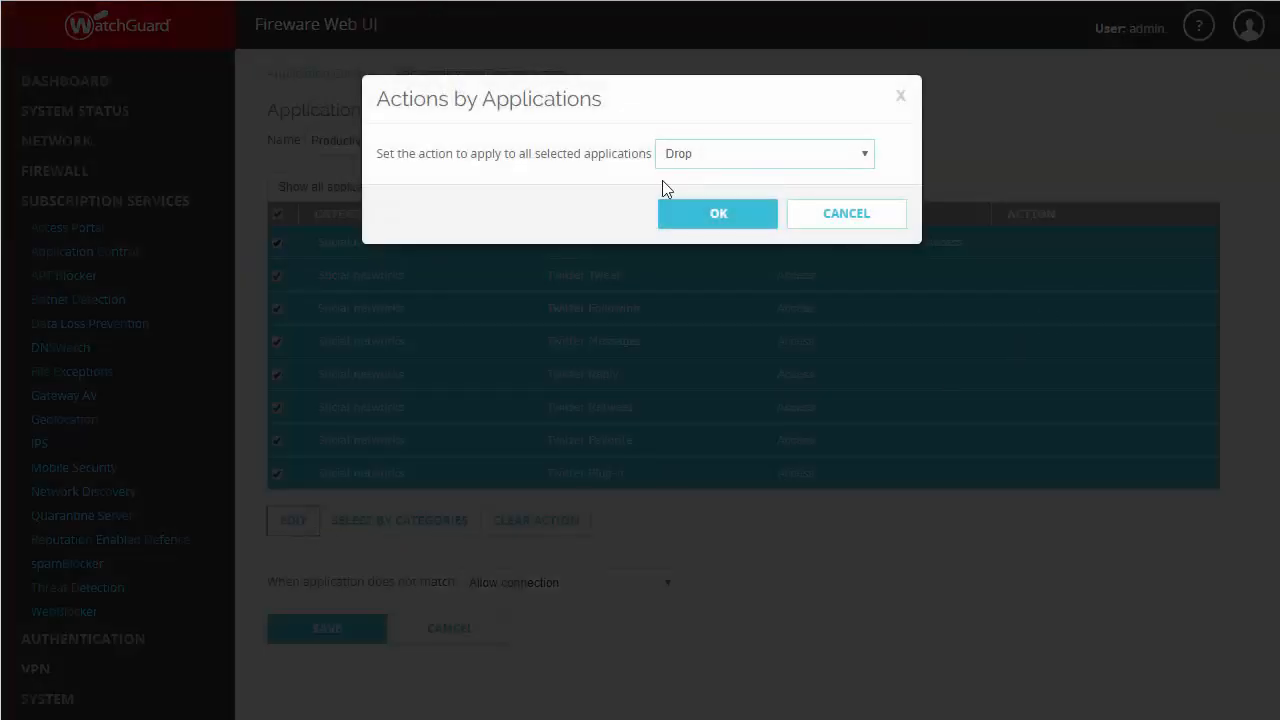
left_click(716, 212)
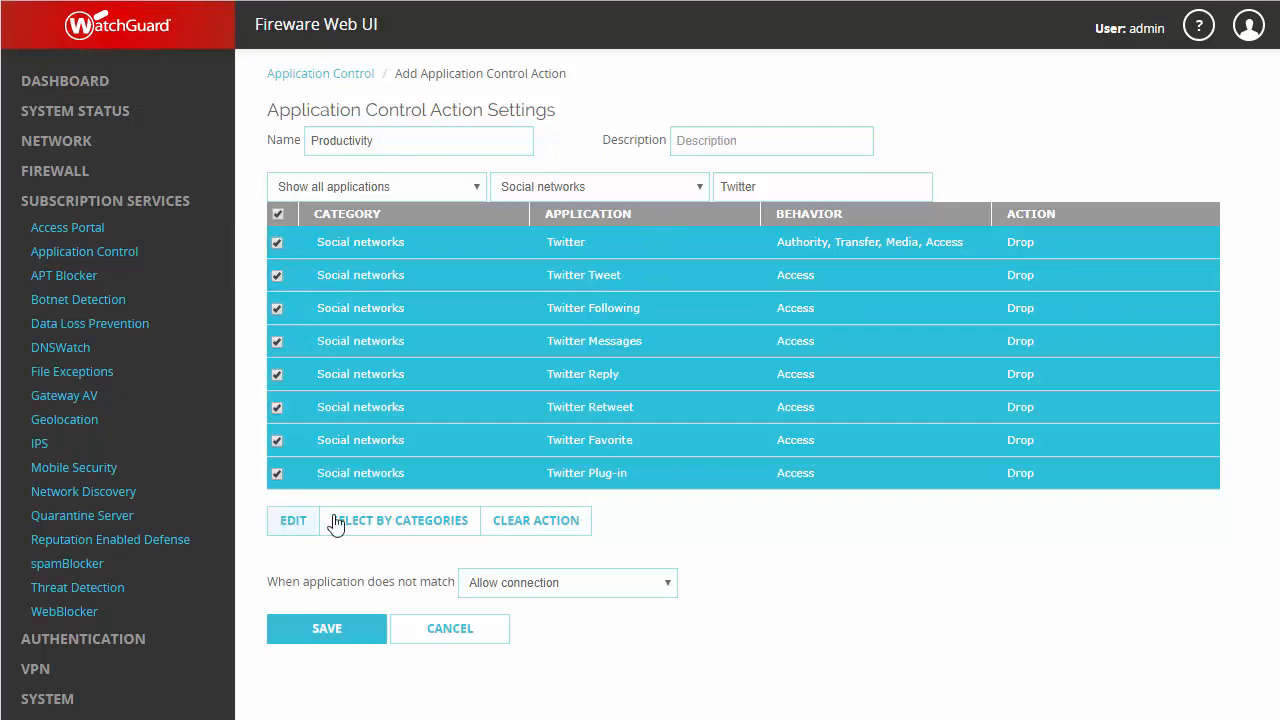
Step: In Actions by Category, set Instant messengers, Media streaming services and Web instant messengers to Drop and apply
left_click(398, 520)
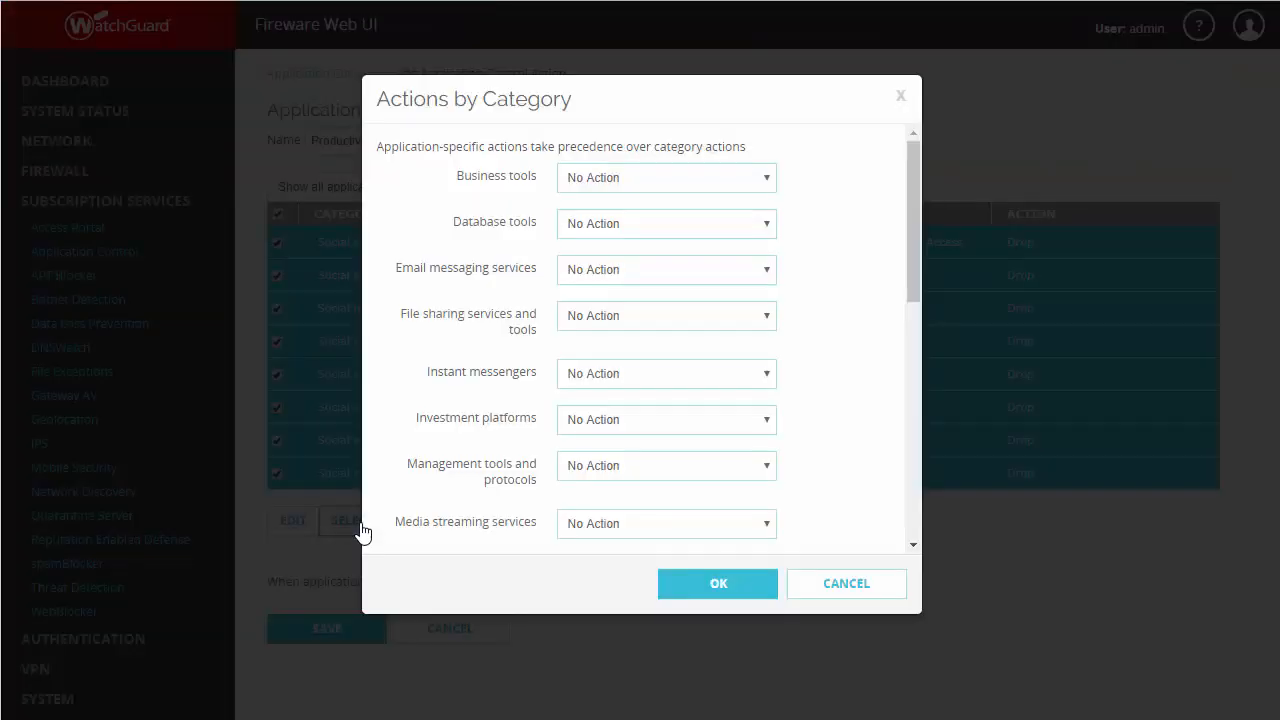
mouse_move(658, 388)
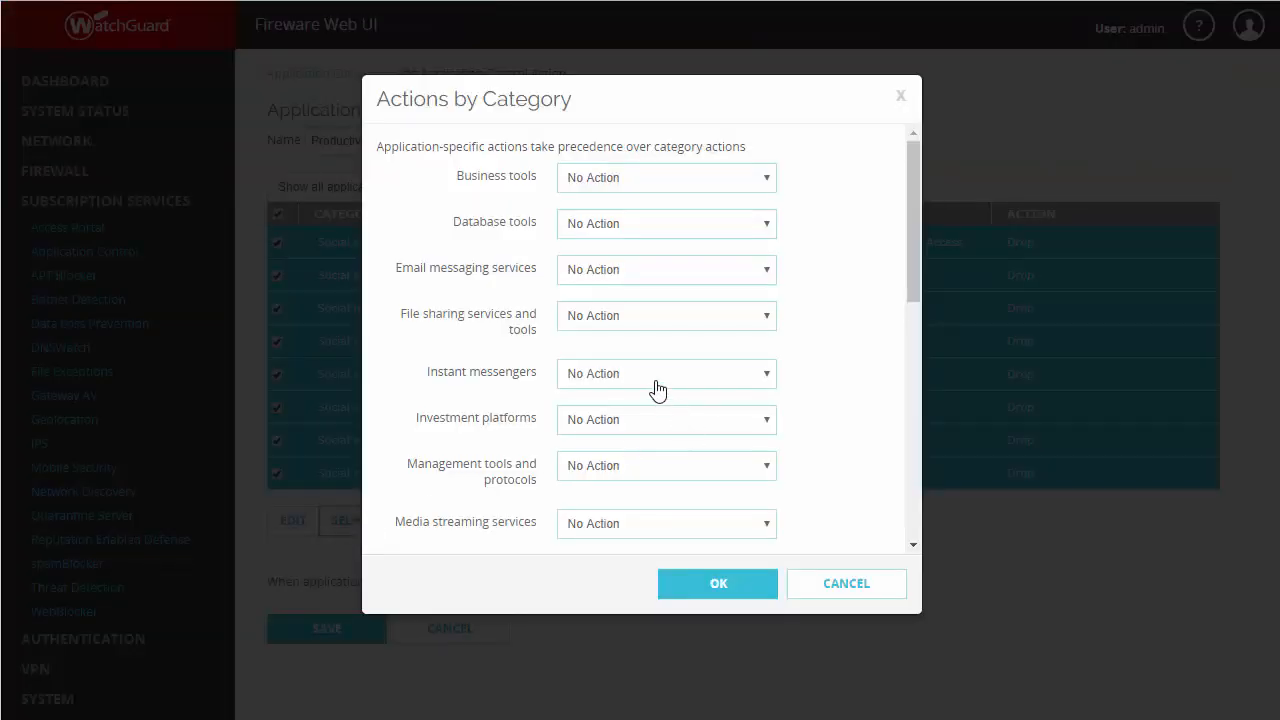
left_click(664, 374)
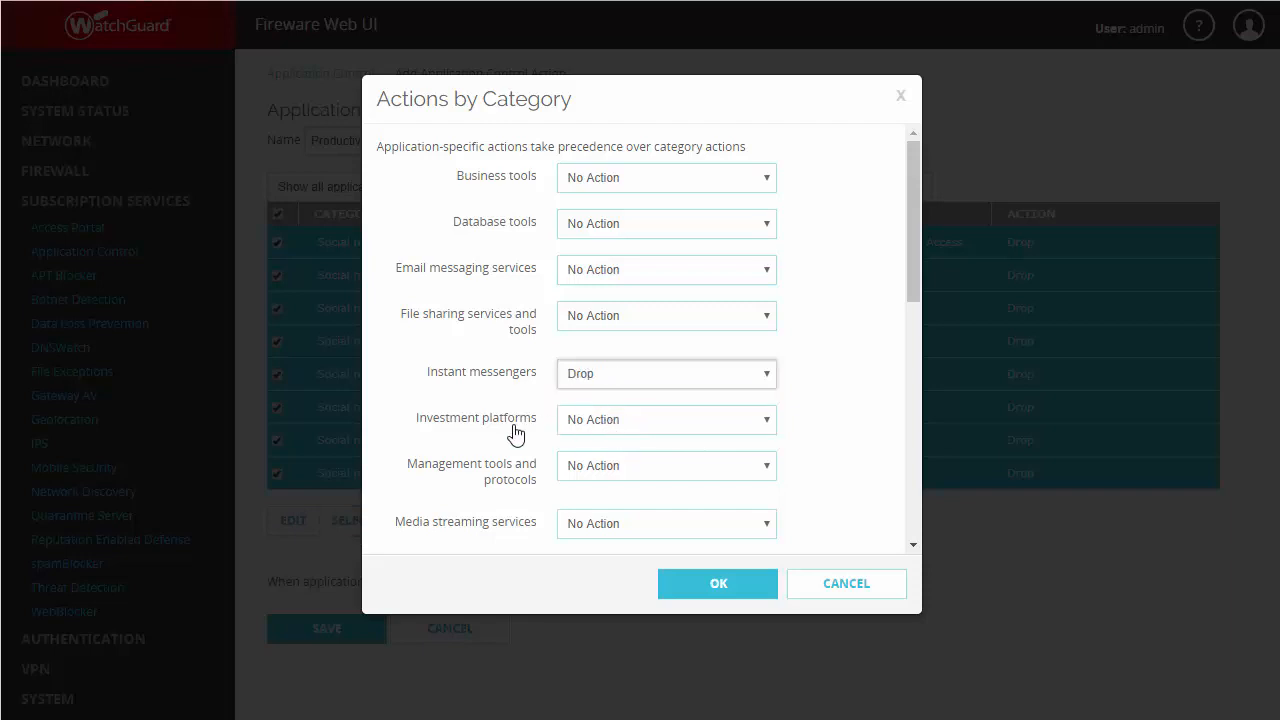
left_click(666, 324)
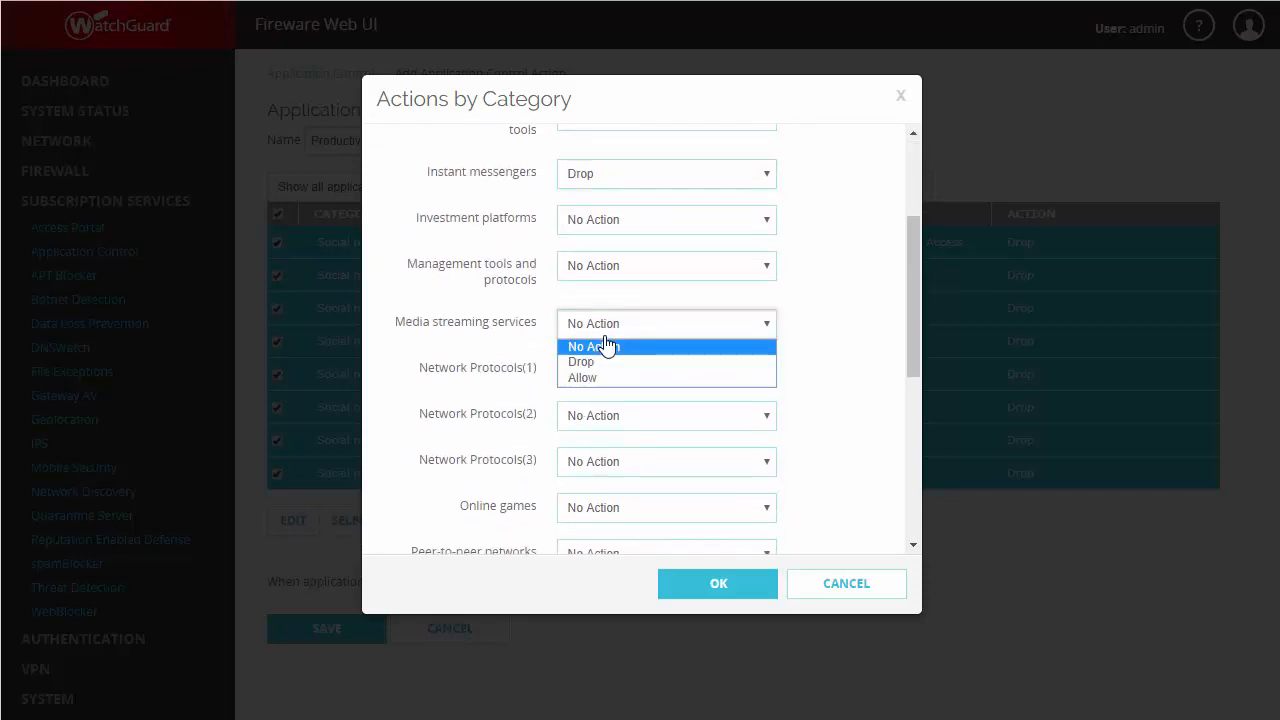
left_click(580, 360)
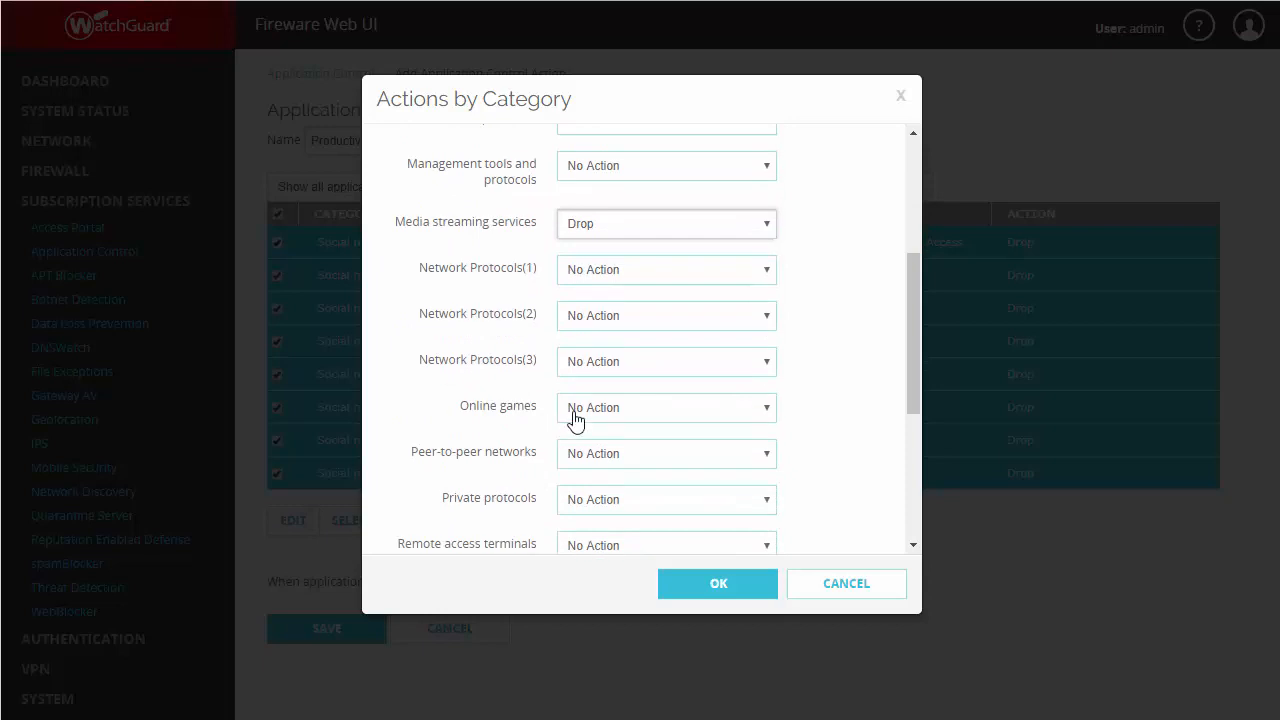
scroll("down", 3)
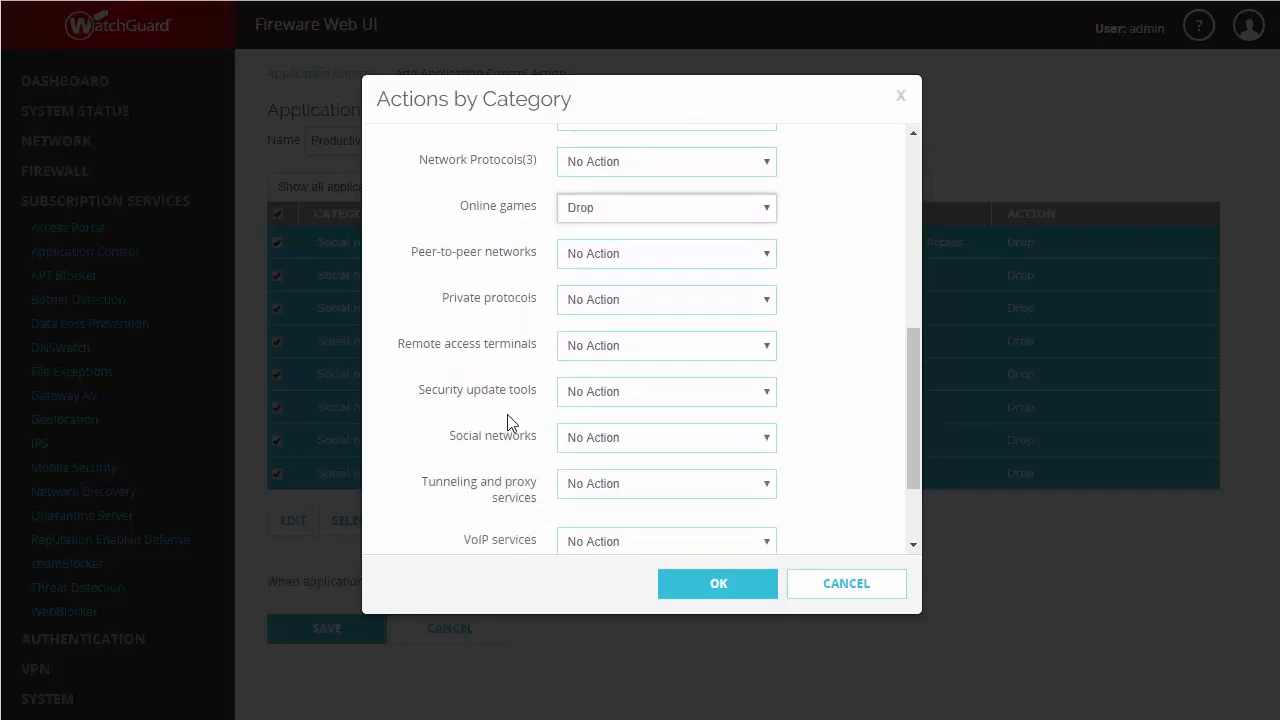
scroll("down", 3)
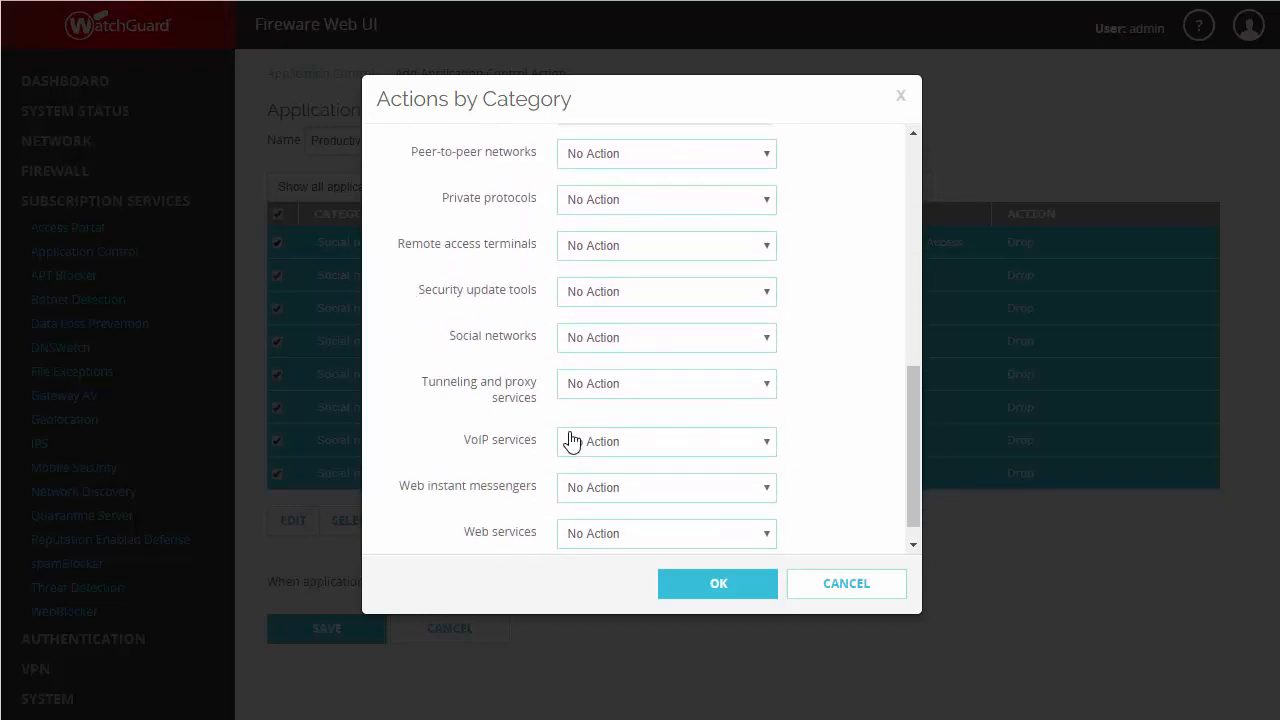
left_click(664, 488)
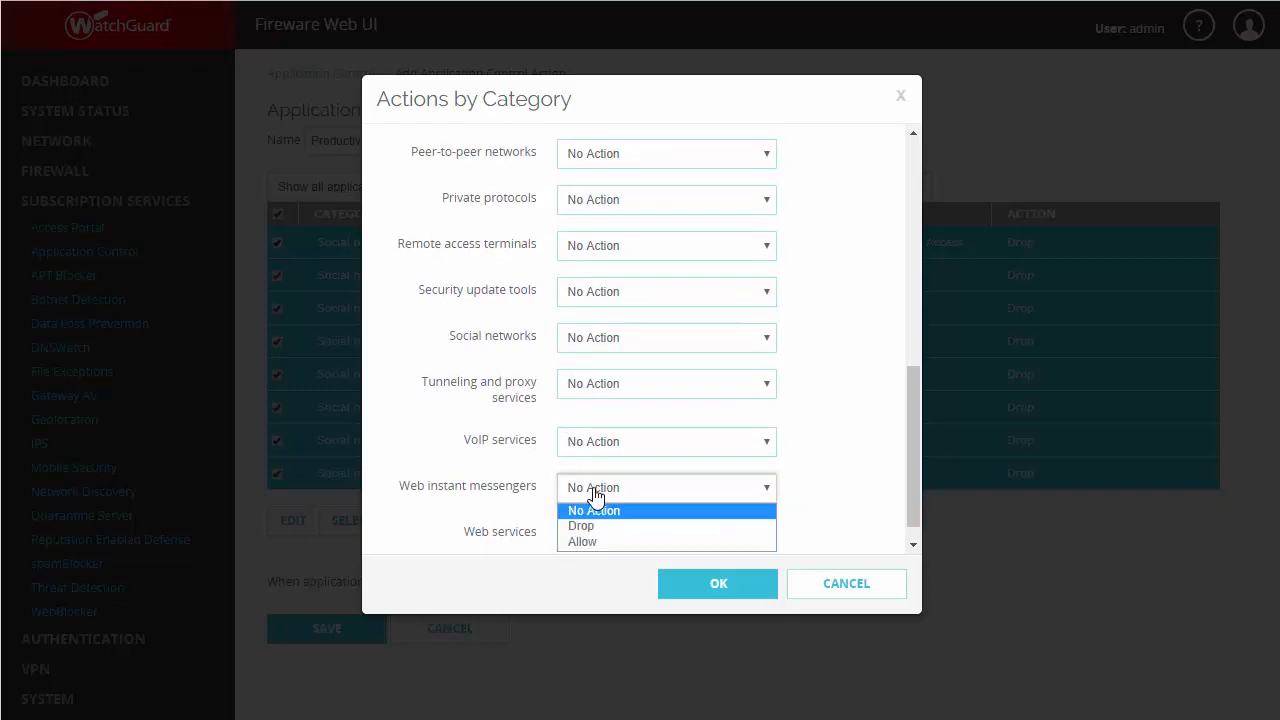
left_click(580, 524)
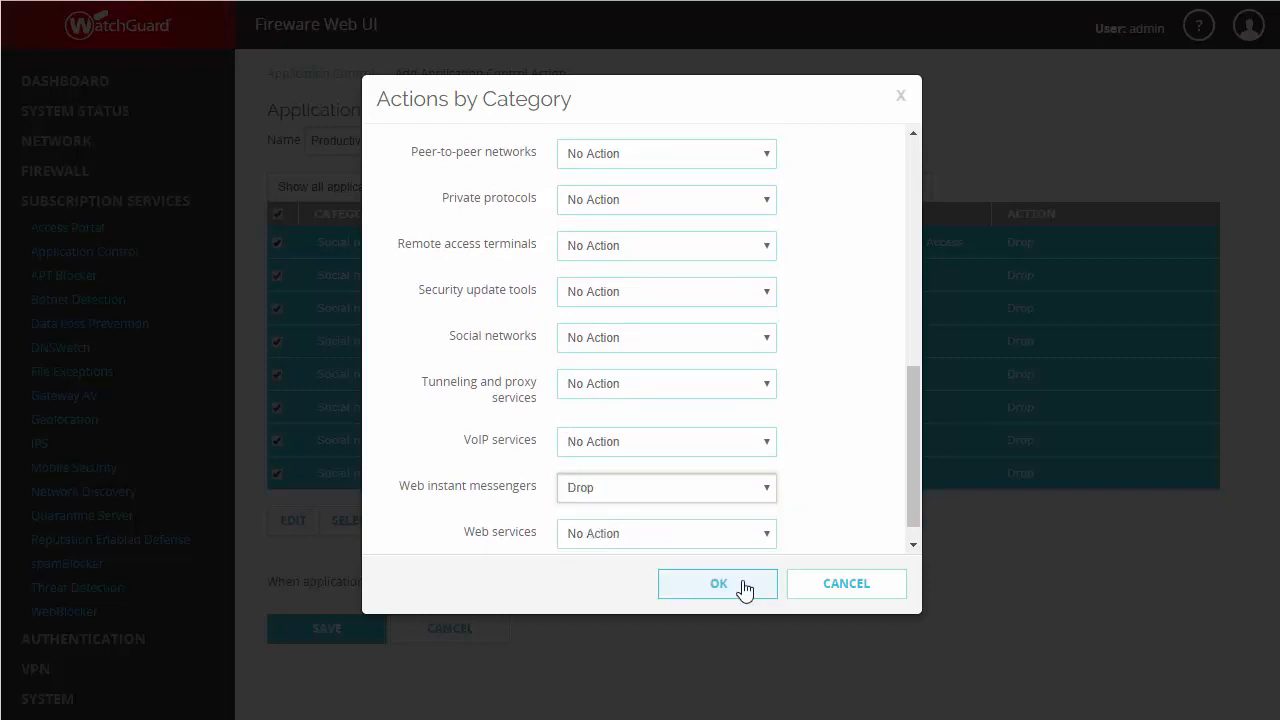
left_click(716, 584)
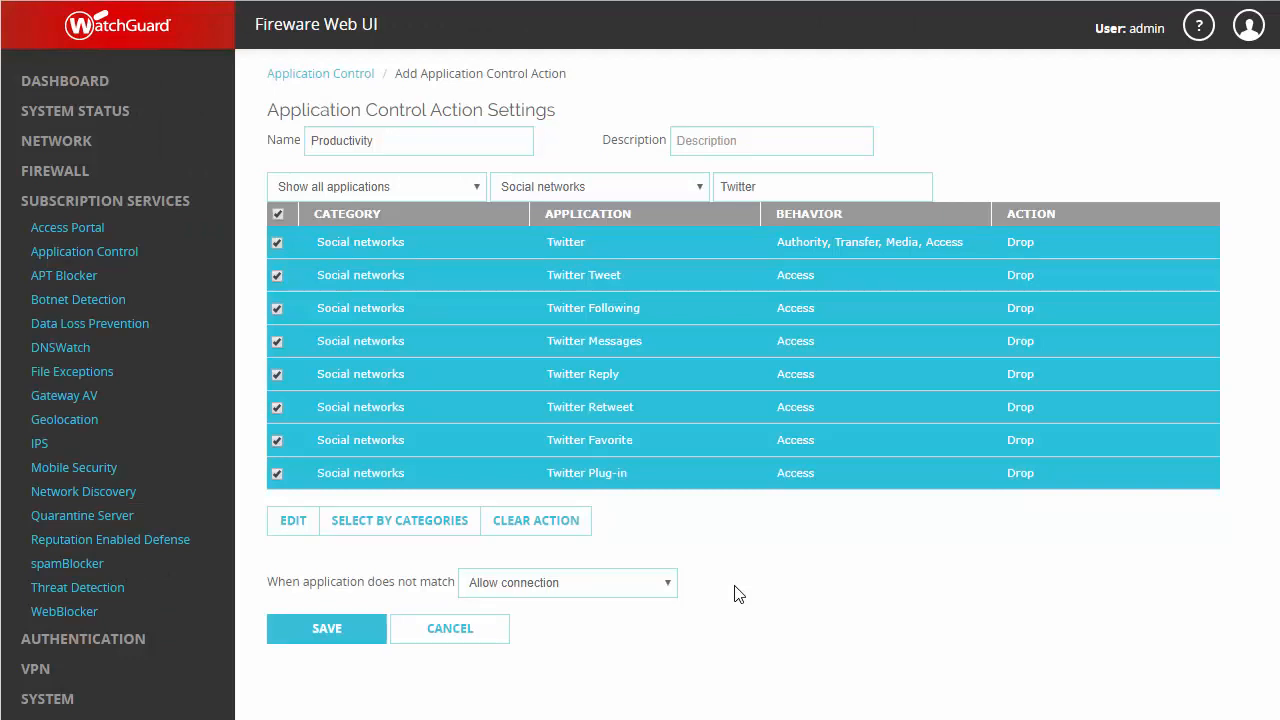
mouse_move(612, 188)
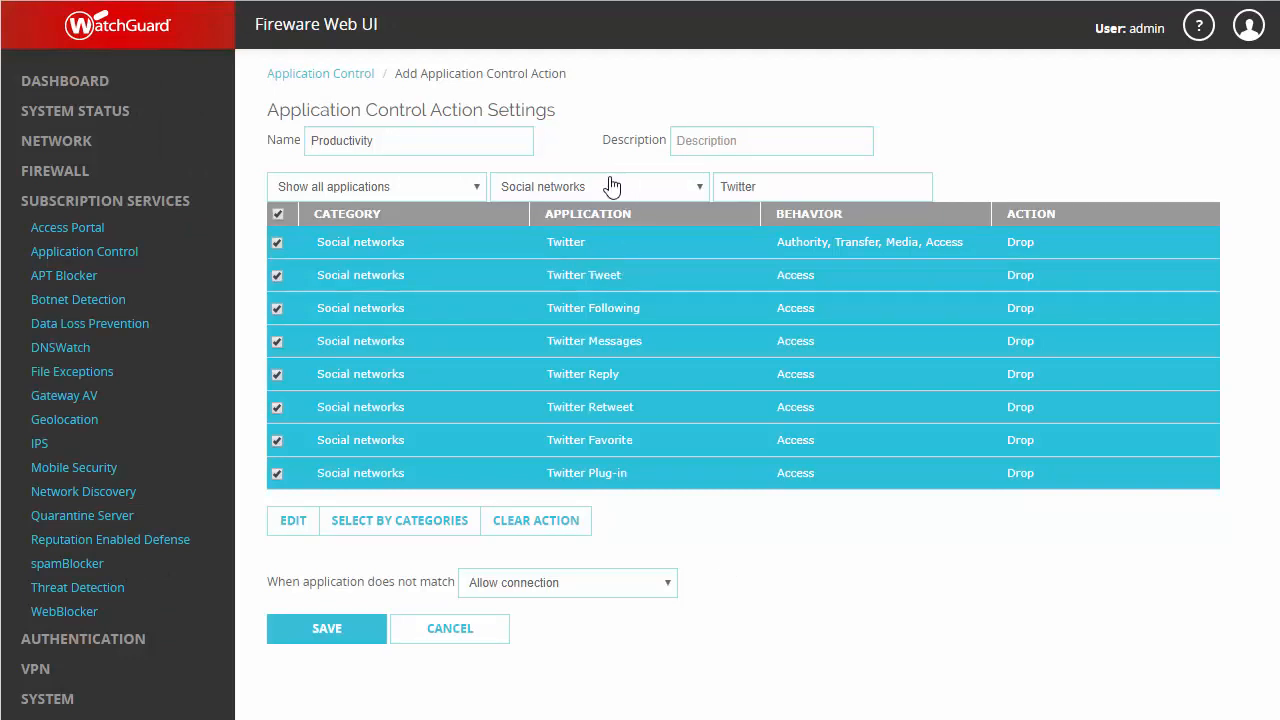
Step: Filter to Media streaming services, search 'youtube' and check the Youtube row
left_click(598, 186)
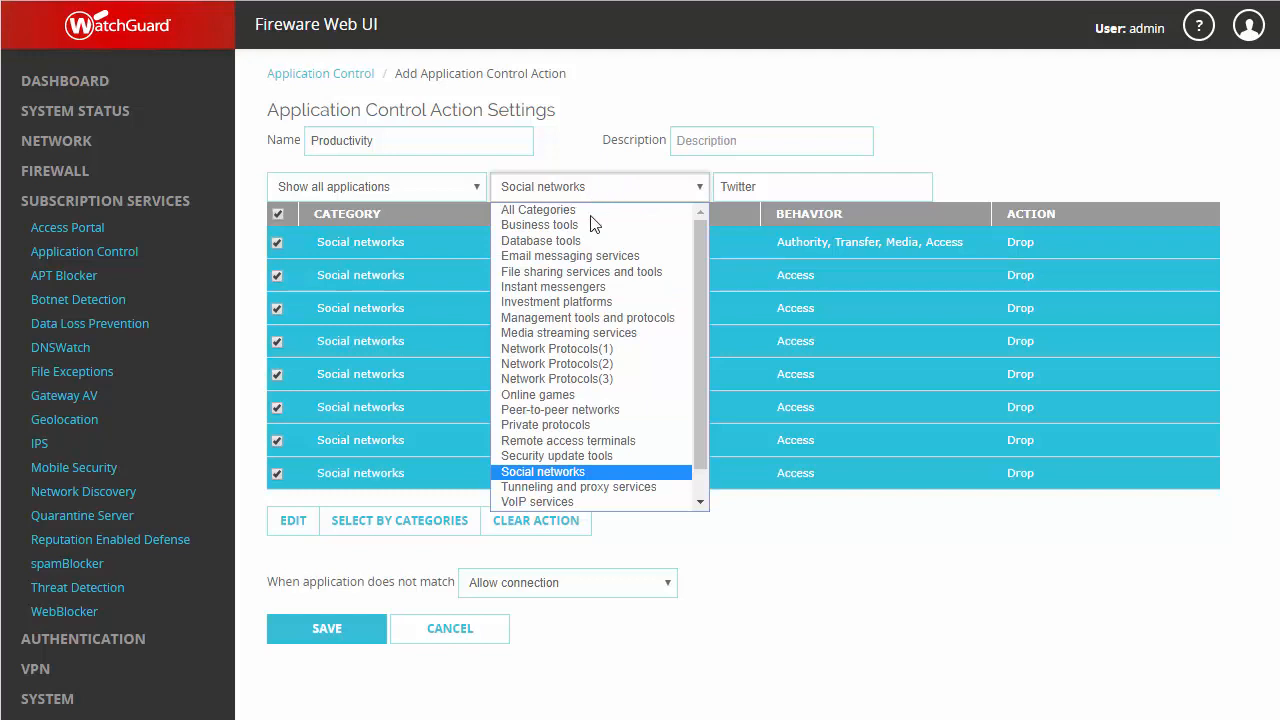
mouse_move(556, 348)
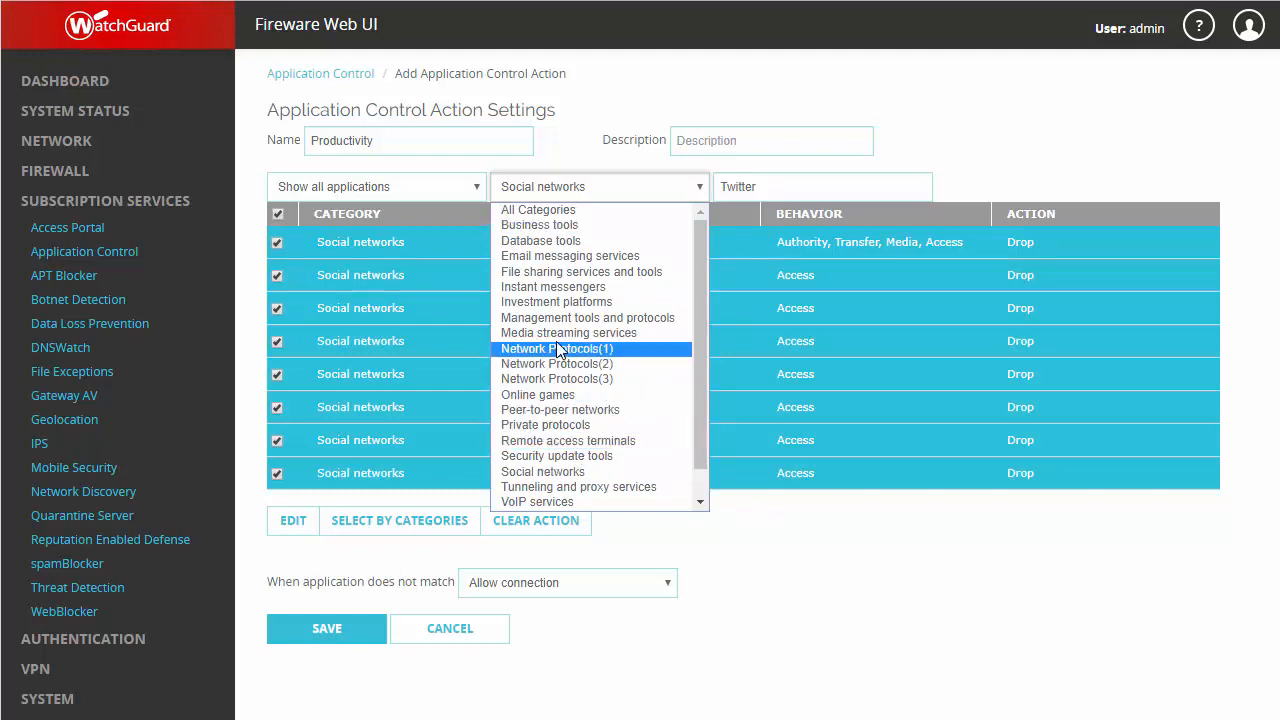
left_click(568, 332)
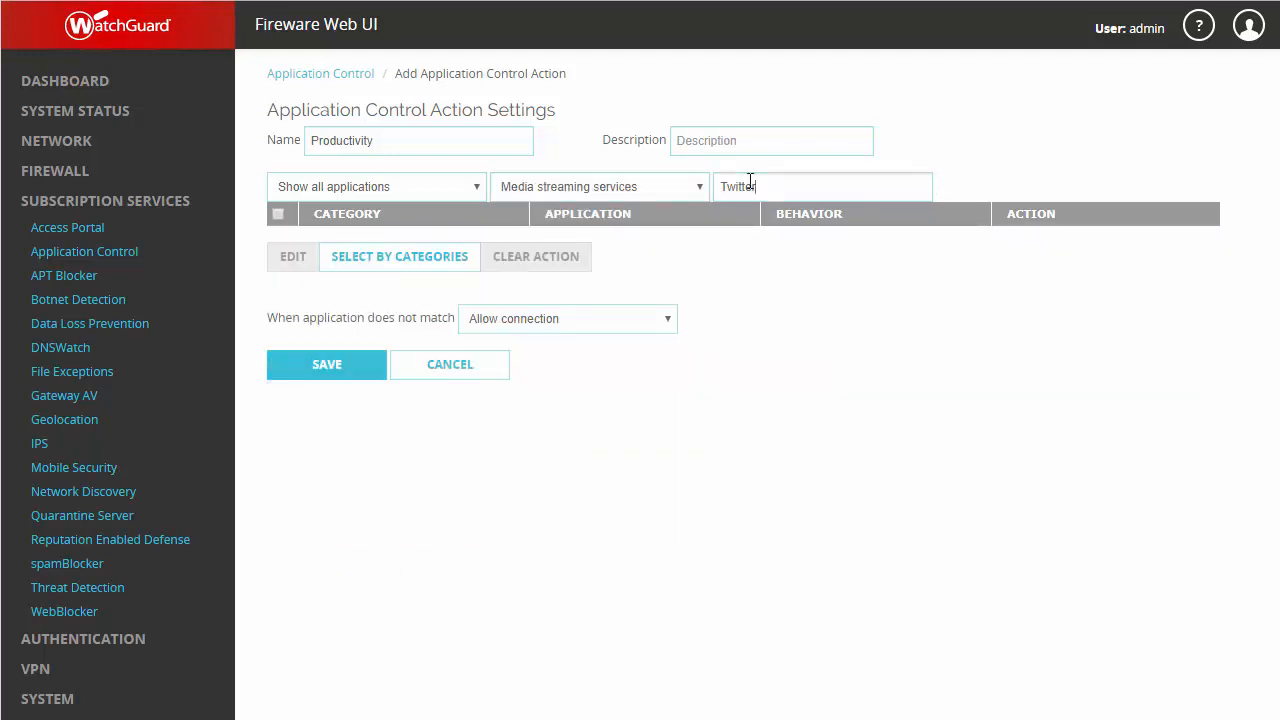
type("youtube")
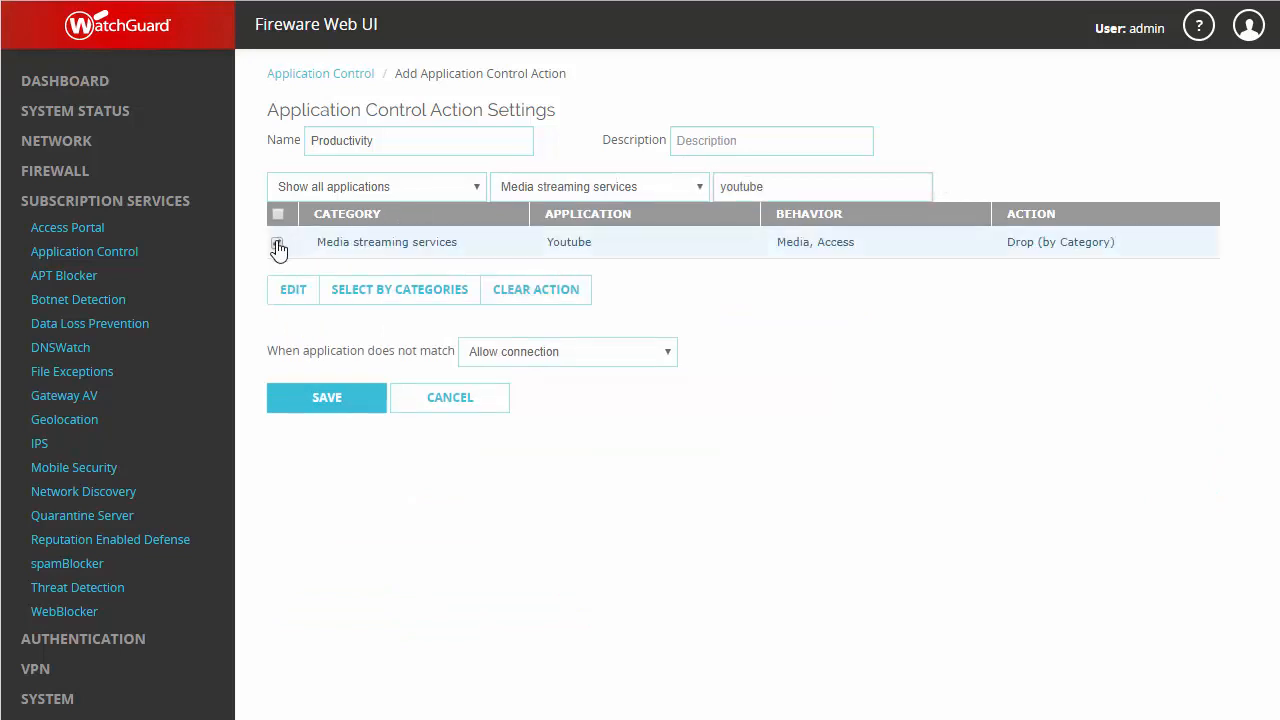
left_click(276, 242)
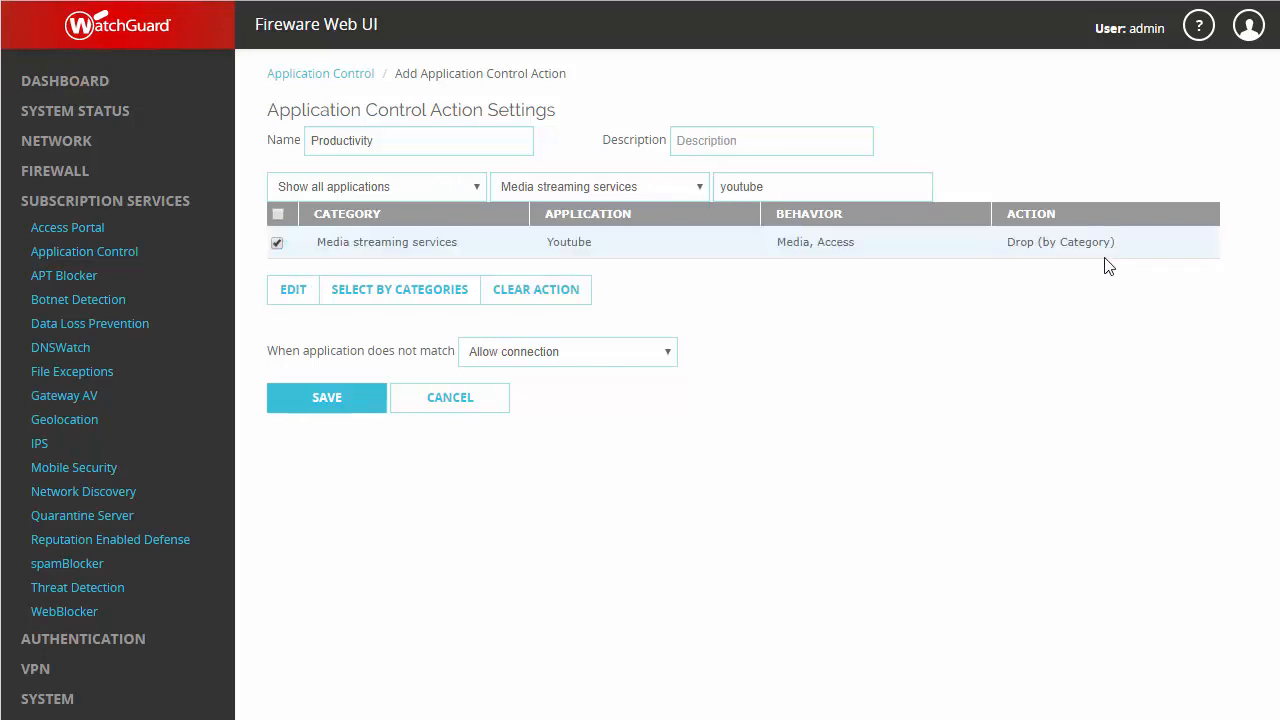
Step: Set YouTube to Allow for all behaviors and save the Productivity action
left_click(292, 288)
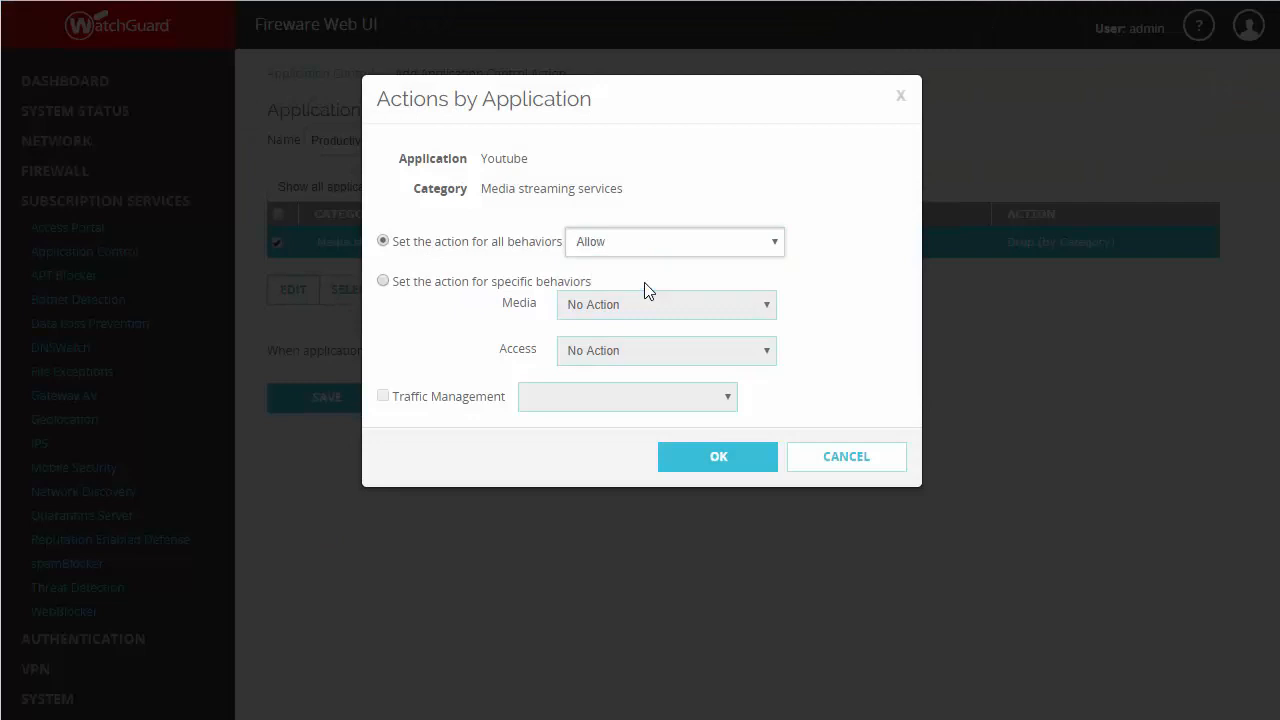
mouse_move(520, 288)
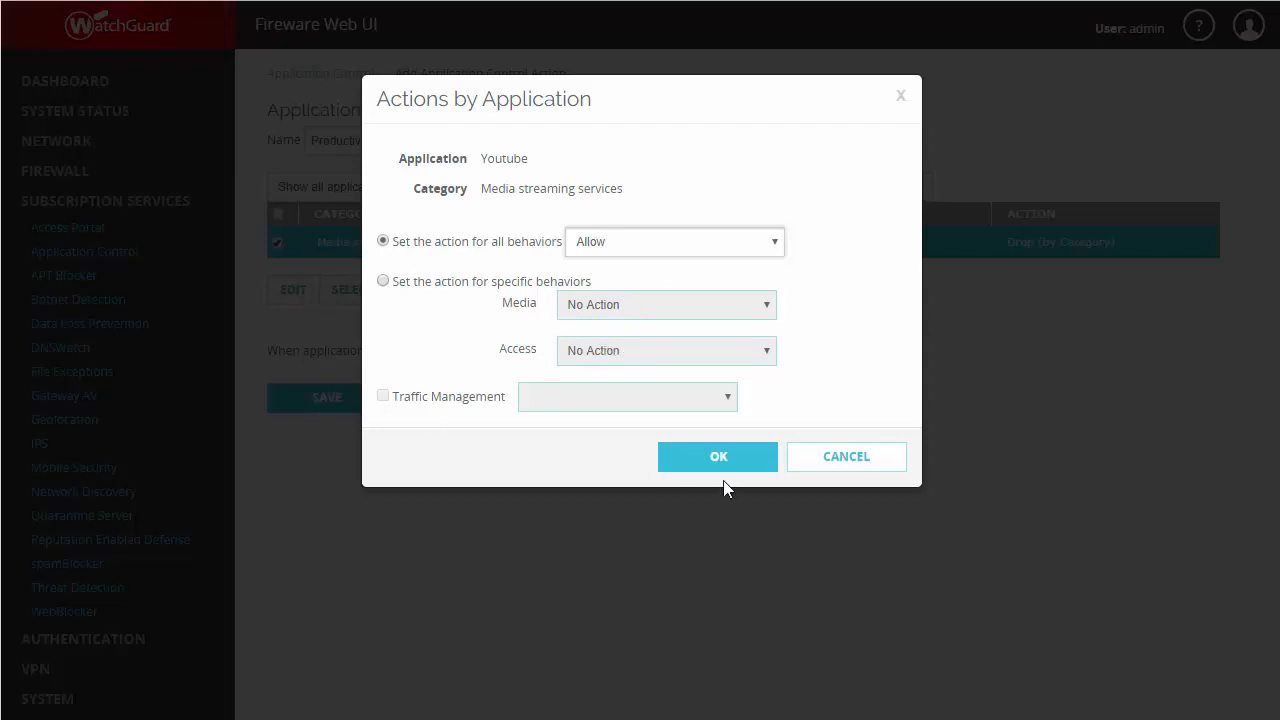
left_click(716, 456)
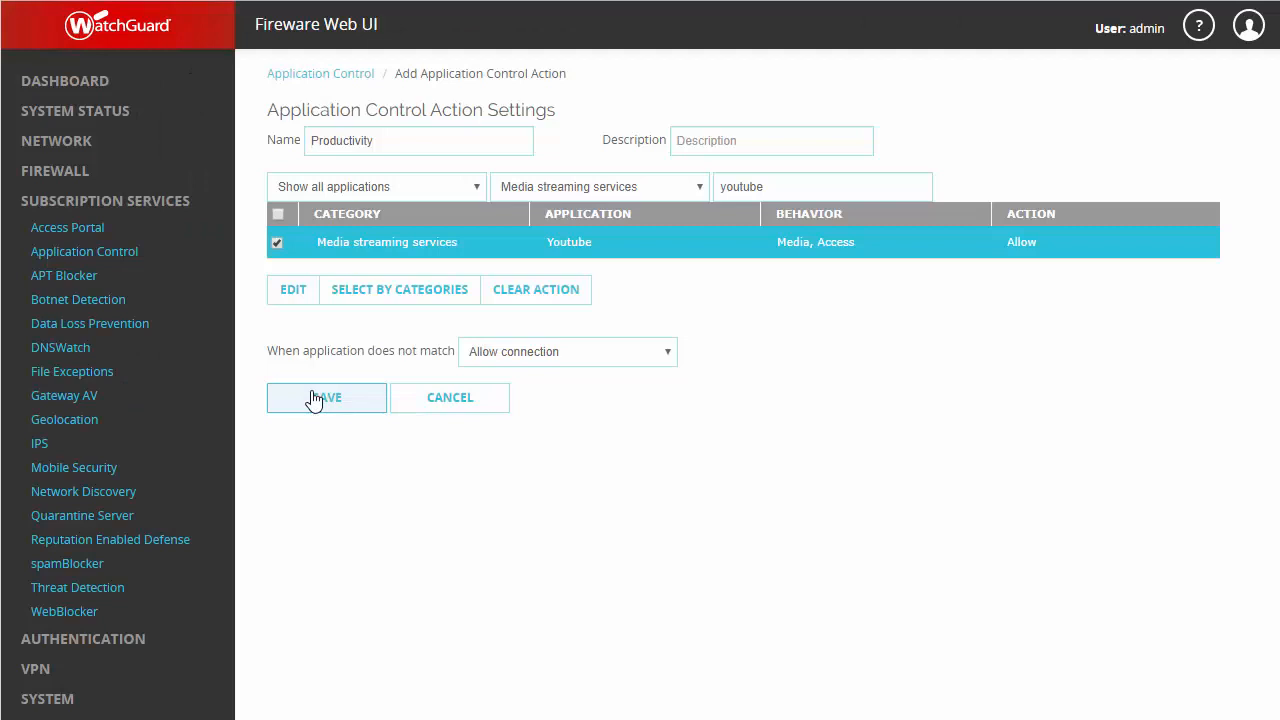
left_click(326, 396)
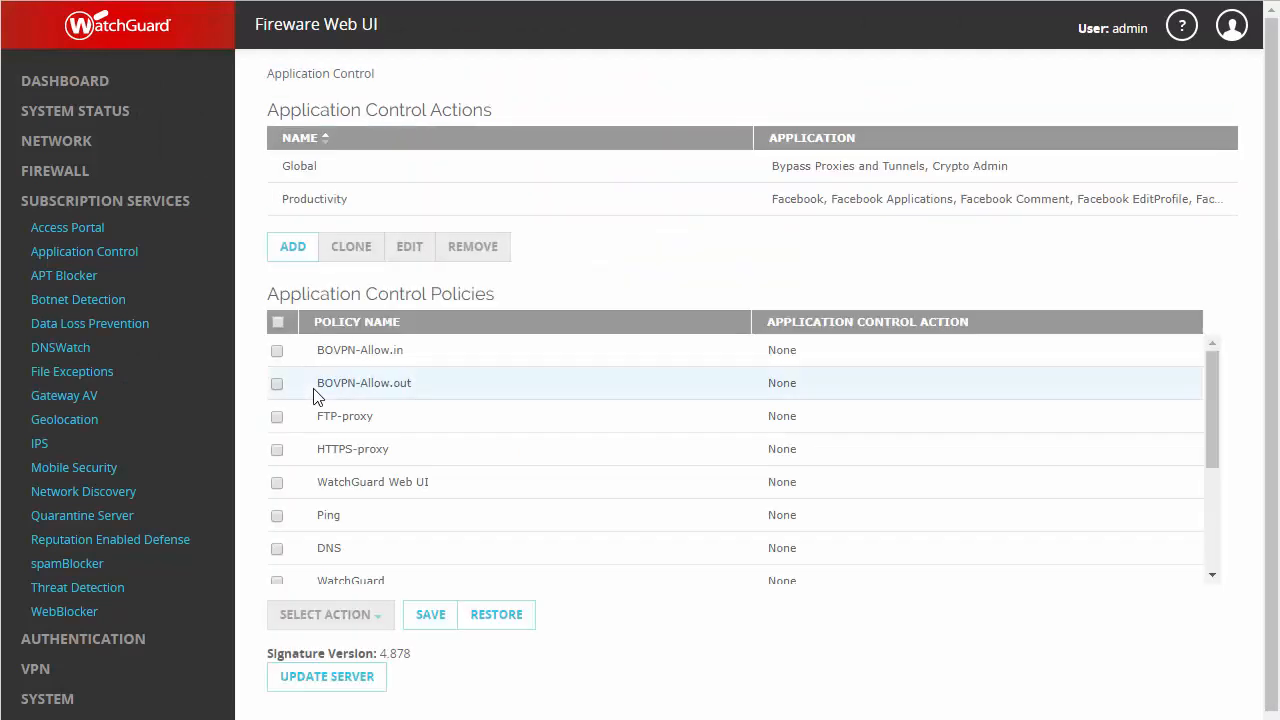
mouse_move(584, 356)
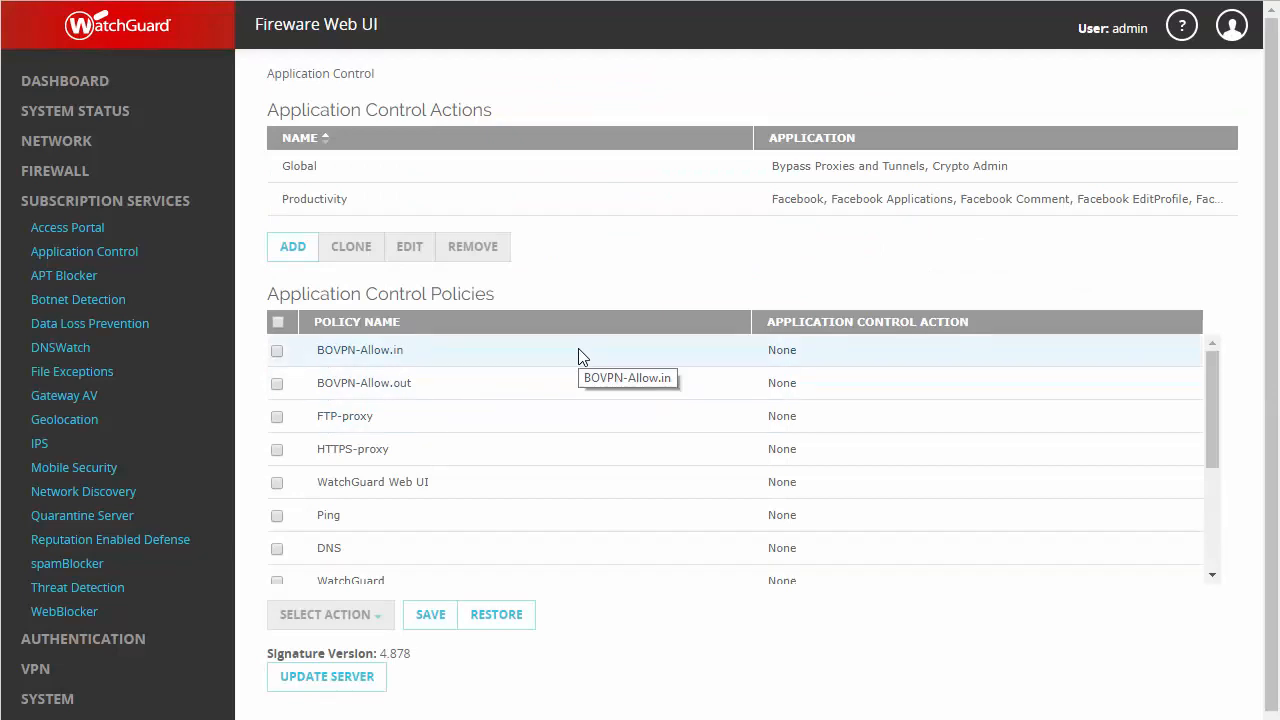
Step: Assign Productivity to the FTP-proxy, HTTPS-proxy and WatchGuard Web UI policies and save
left_click(276, 416)
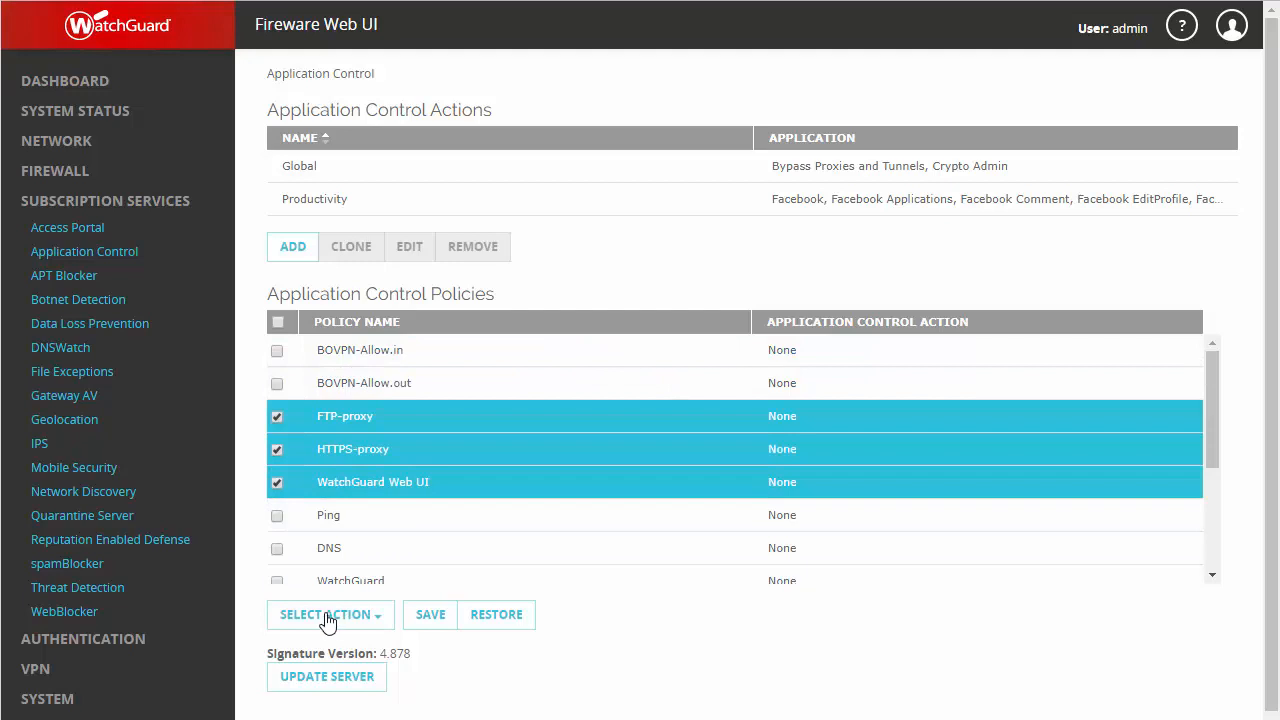
left_click(328, 614)
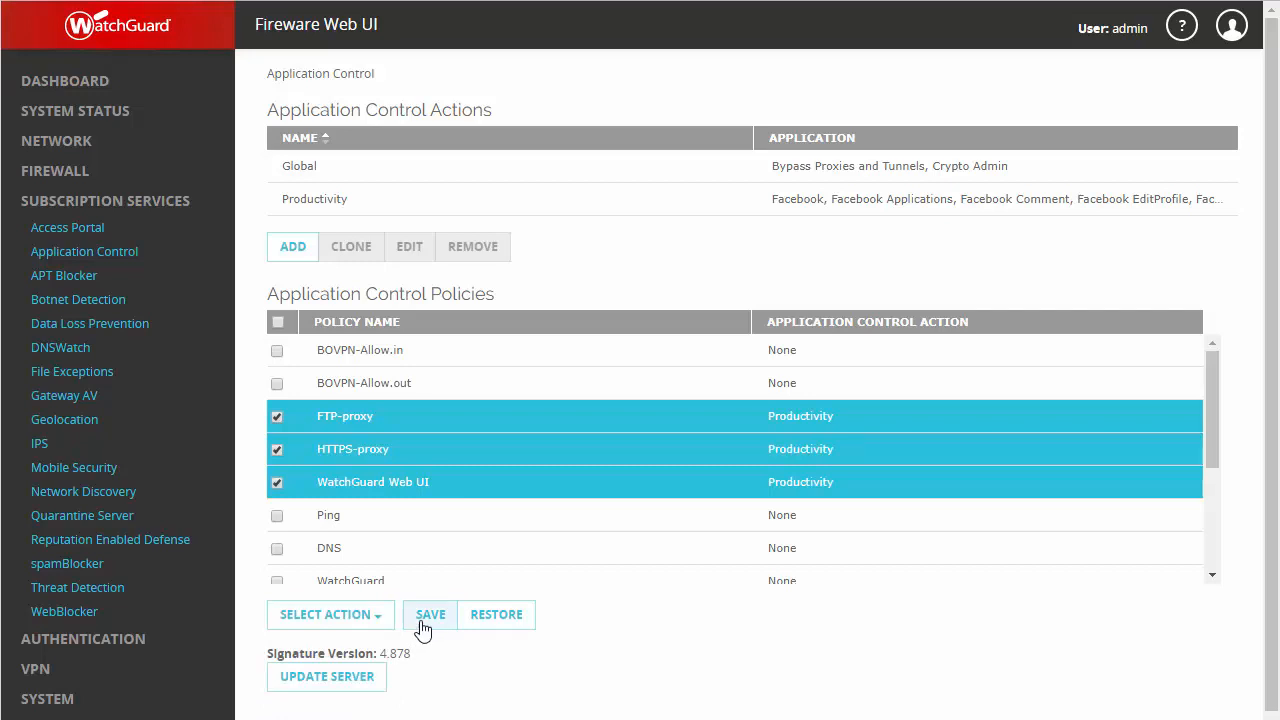
left_click(430, 614)
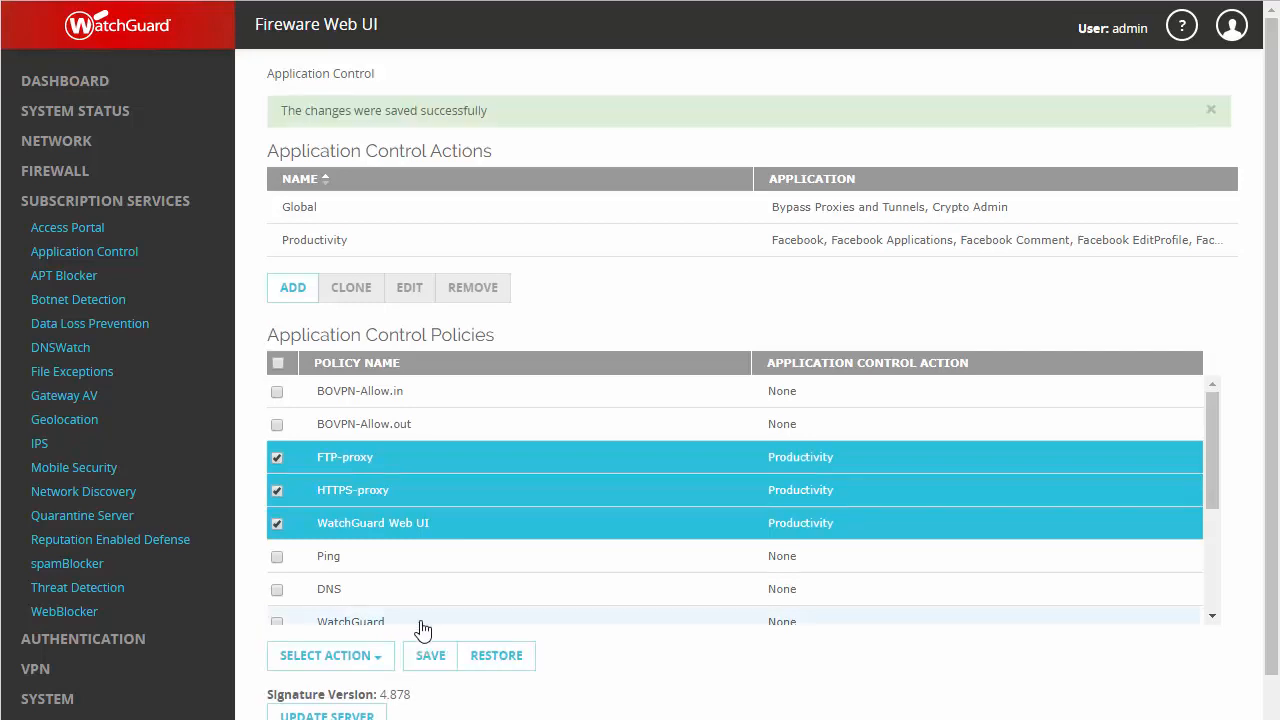
left_click(56, 172)
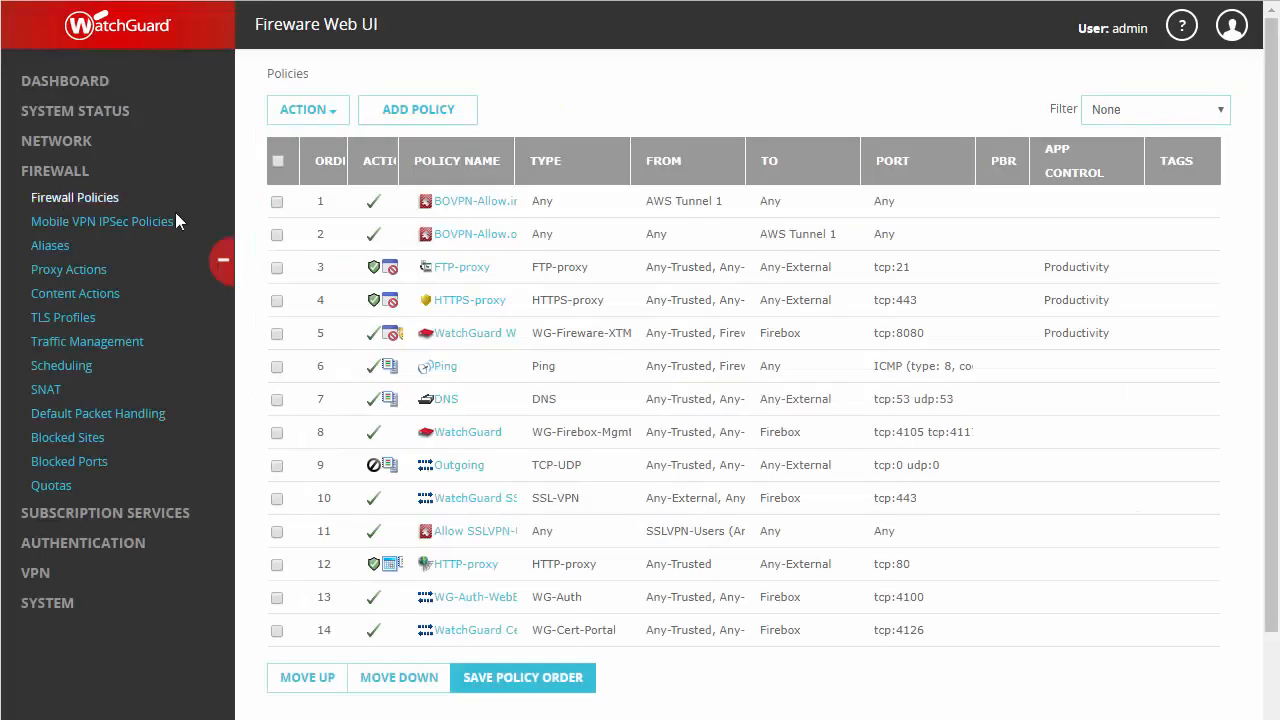
Step: Set the HTTP-proxy policy's Application Control action to Productivity and save it
left_click(464, 564)
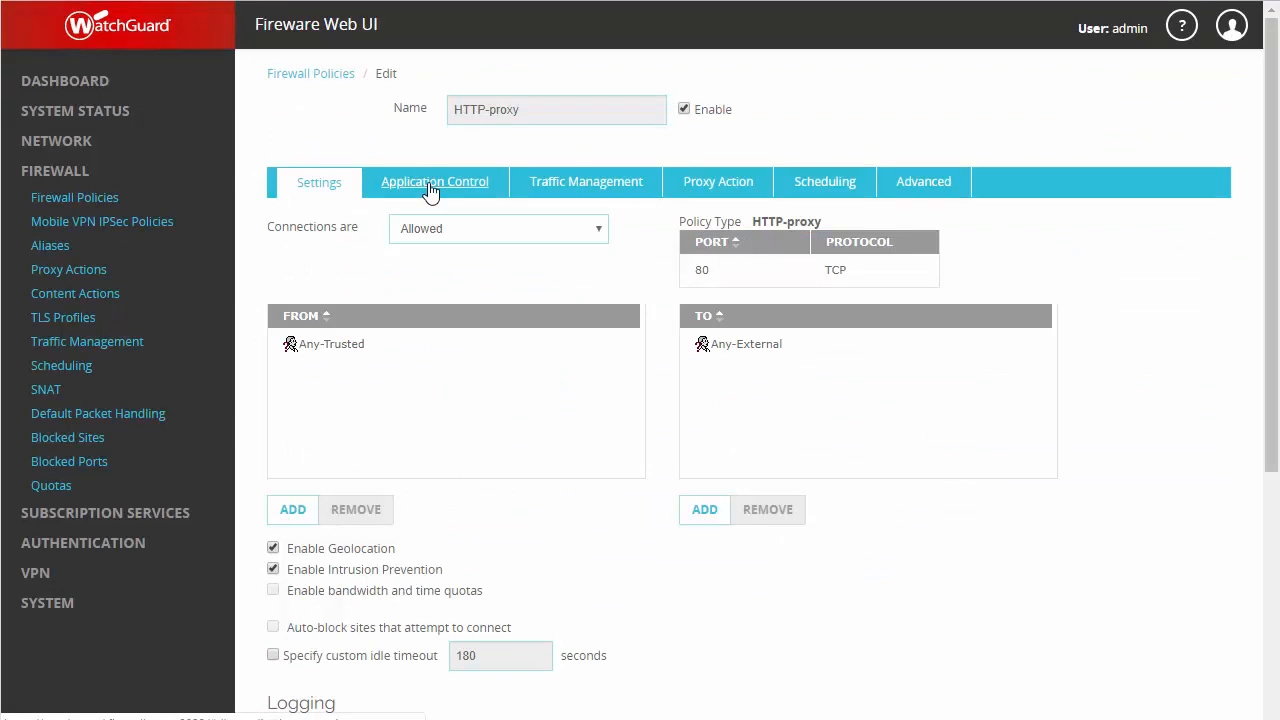
left_click(434, 180)
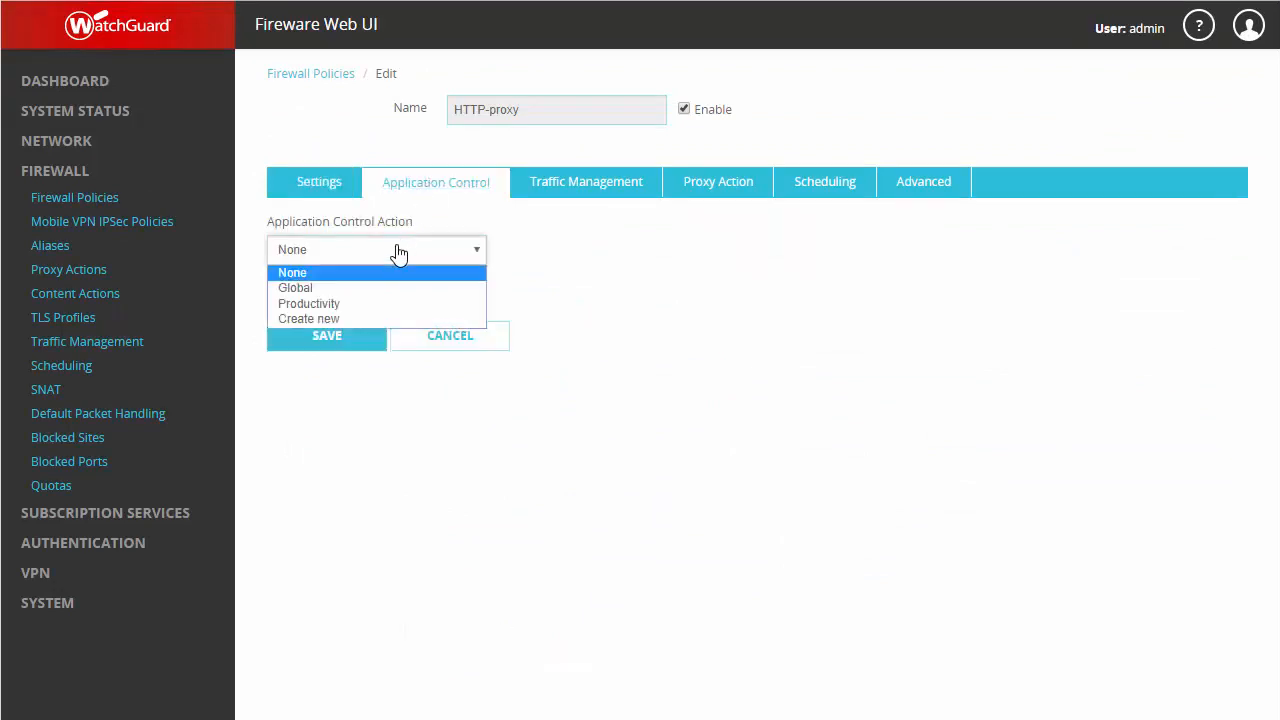
mouse_move(378, 318)
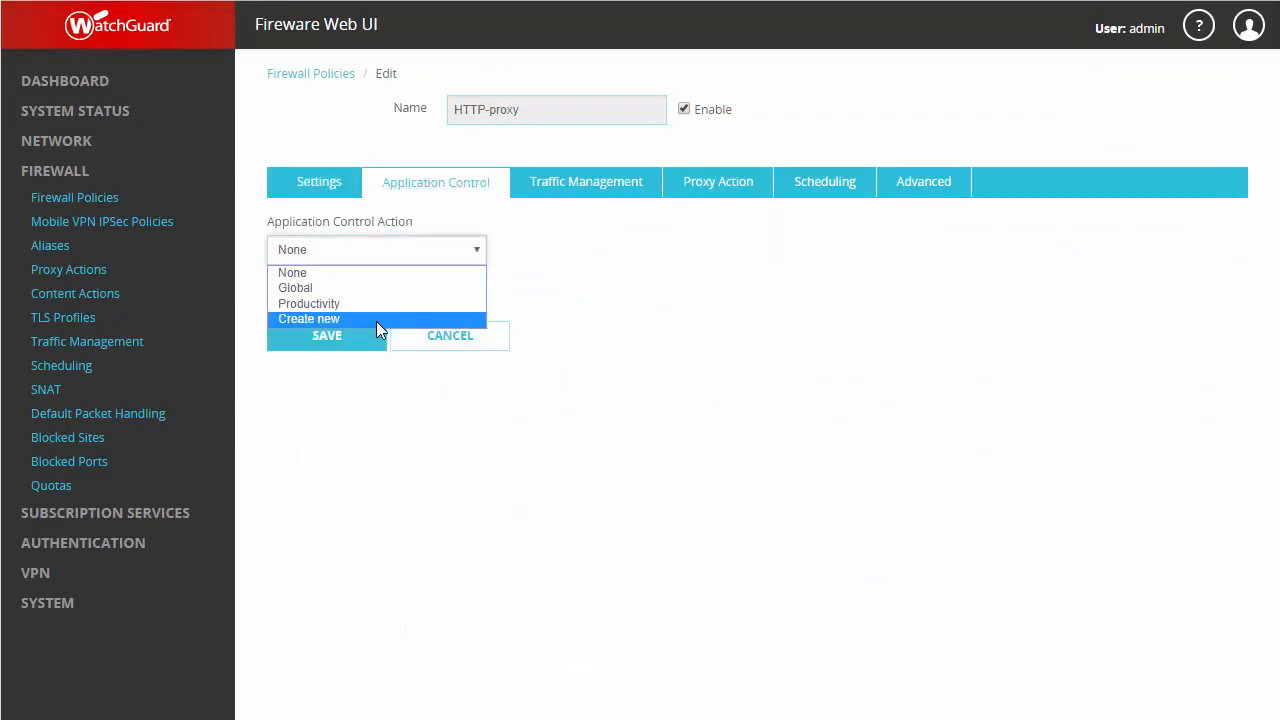
mouse_move(376, 304)
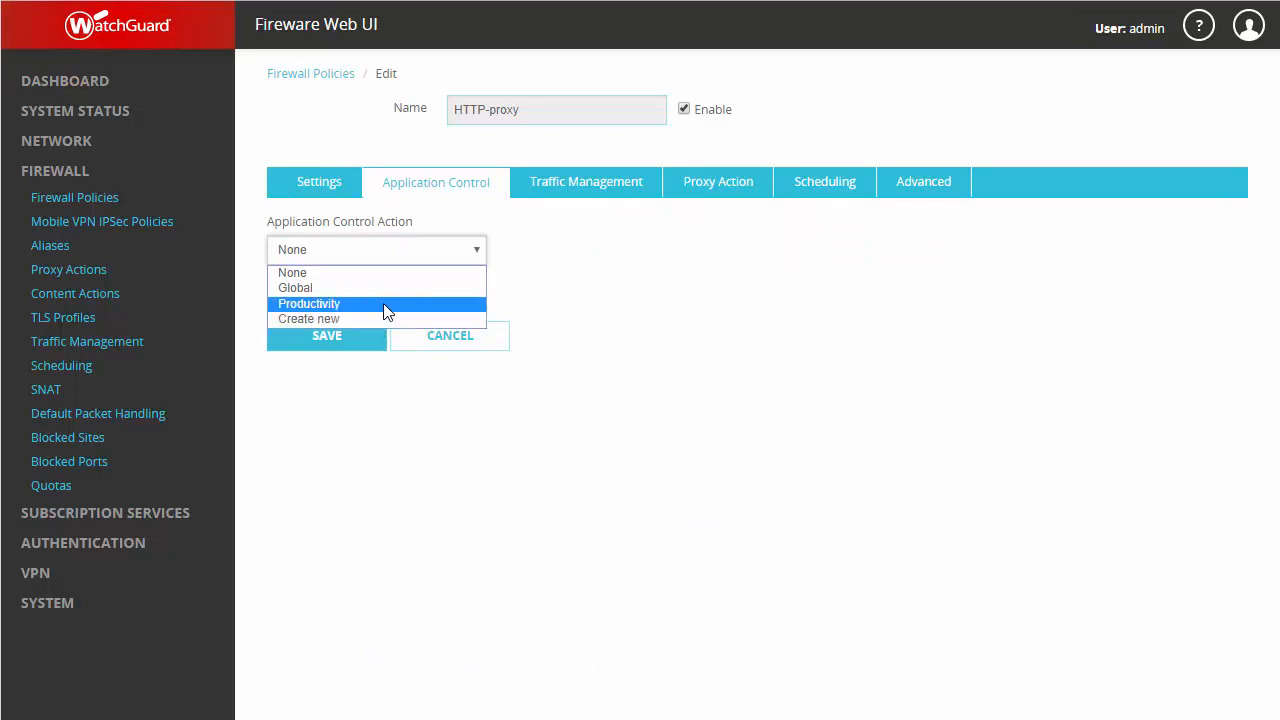
left_click(308, 304)
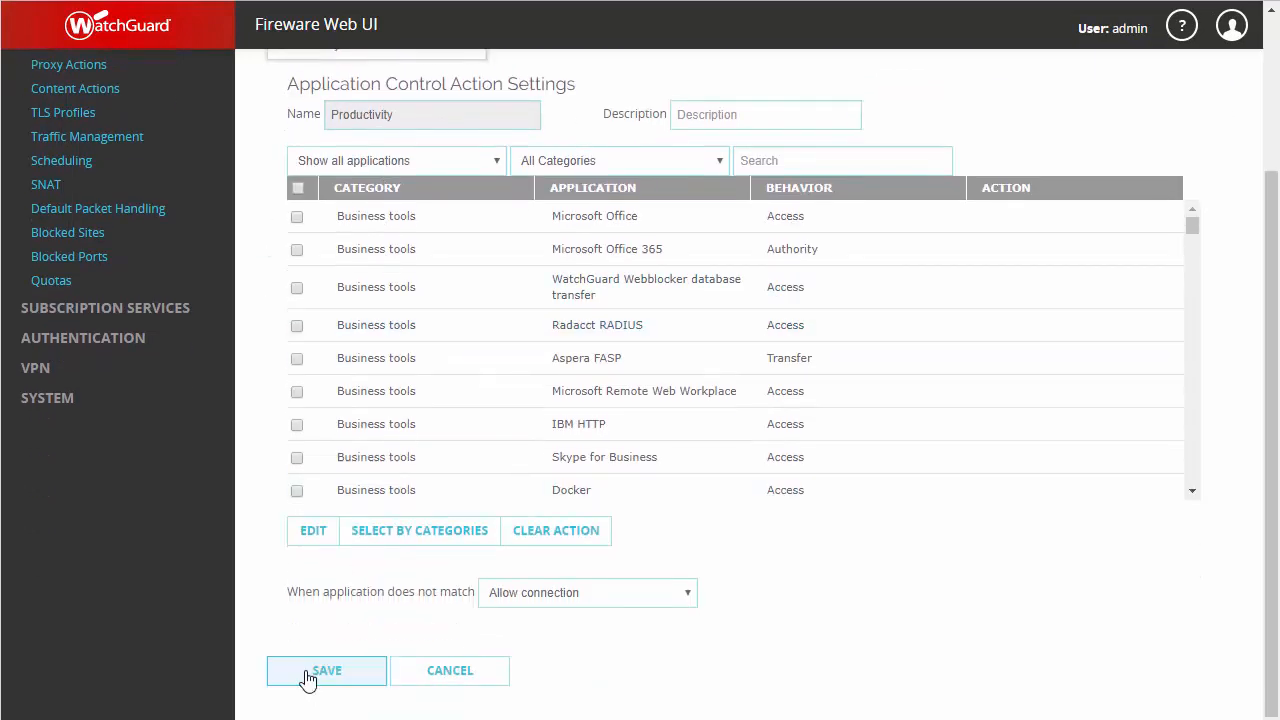
left_click(326, 670)
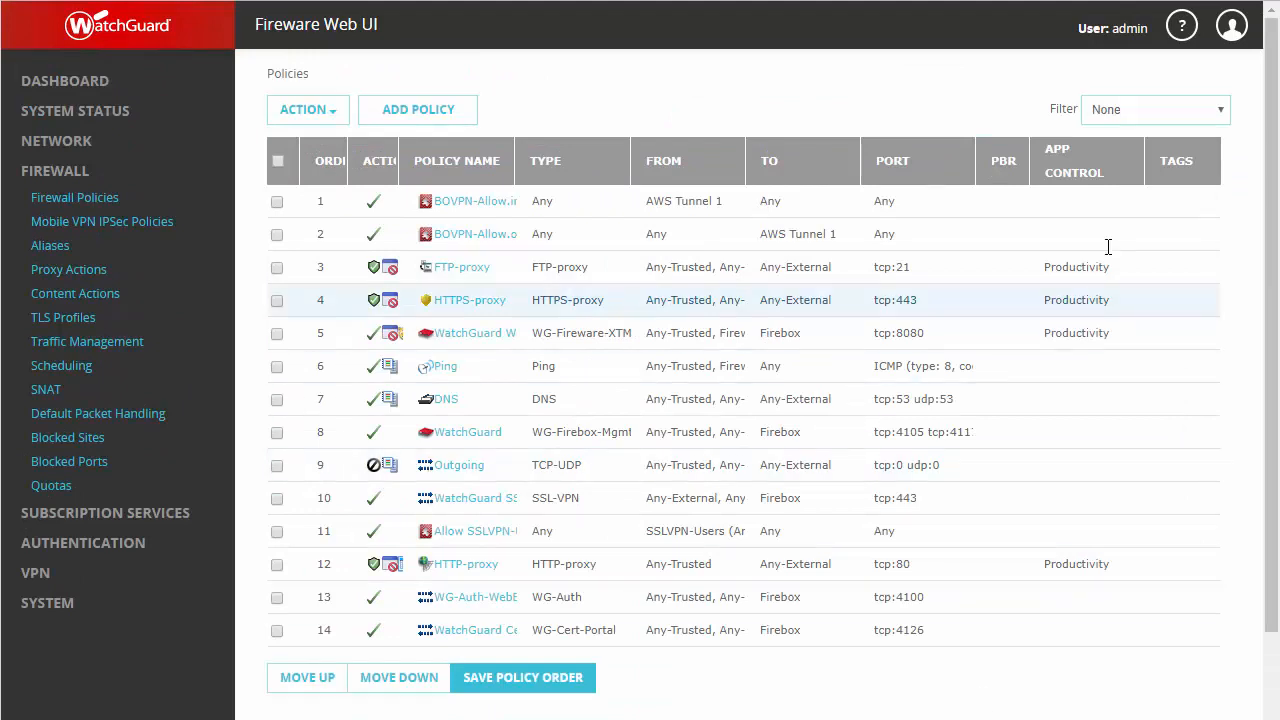
mouse_move(1040, 624)
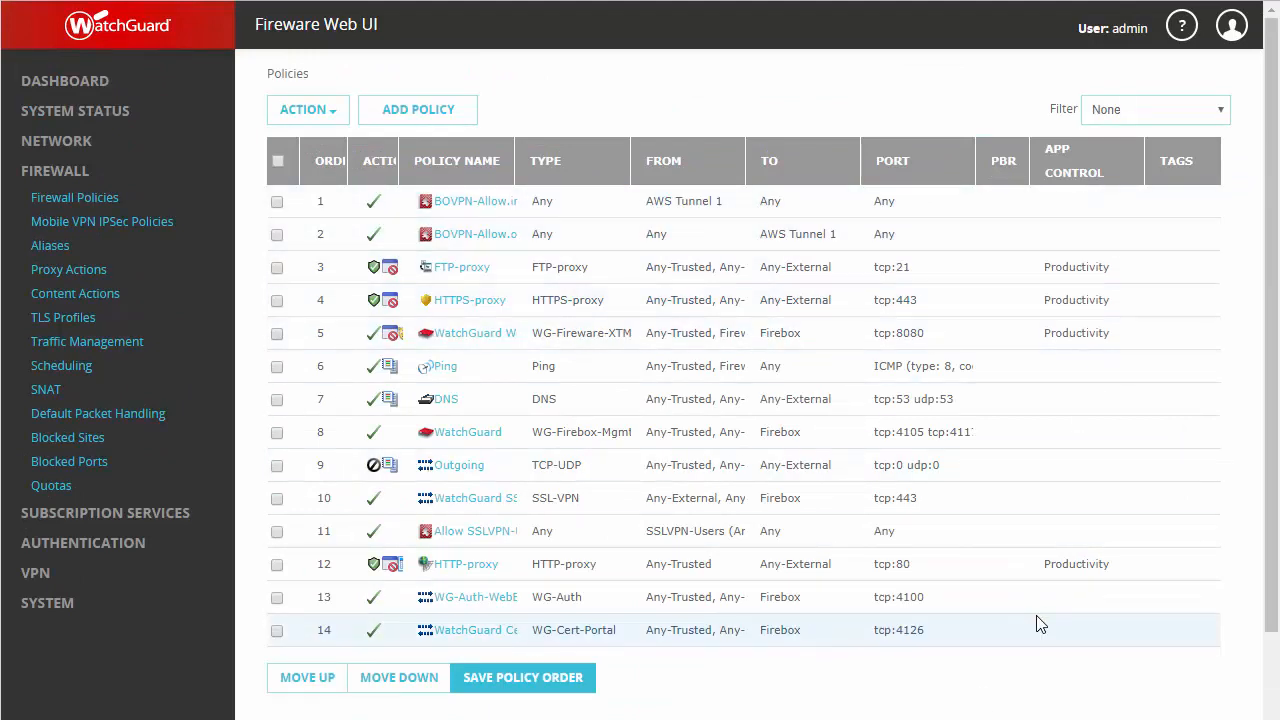